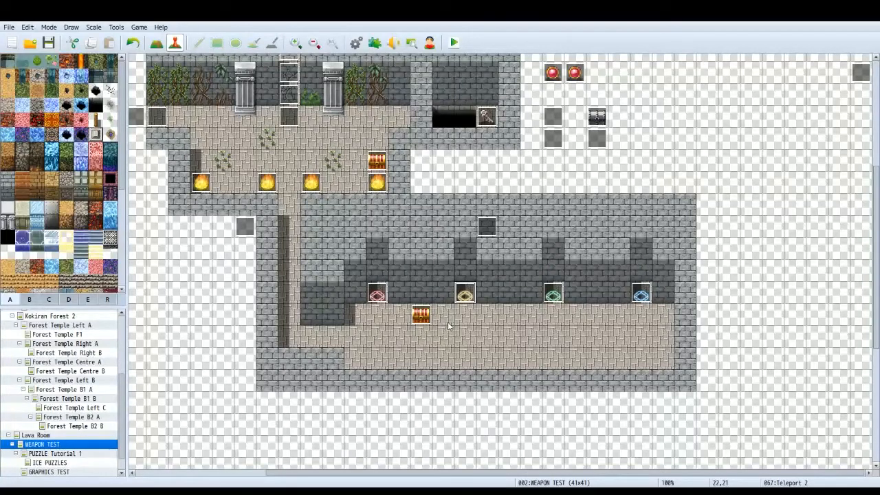
{"action": "mouse_move", "coordinate": [338, 341]}
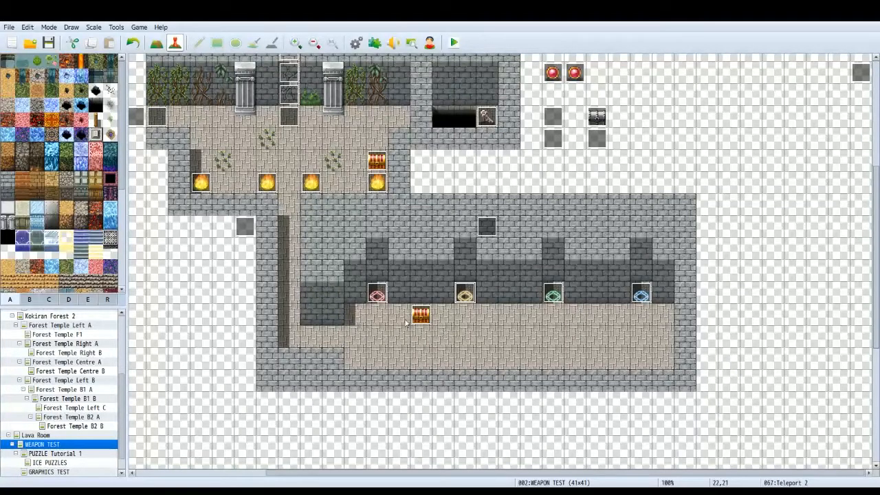
{"action": "mouse_move", "coordinate": [415, 335]}
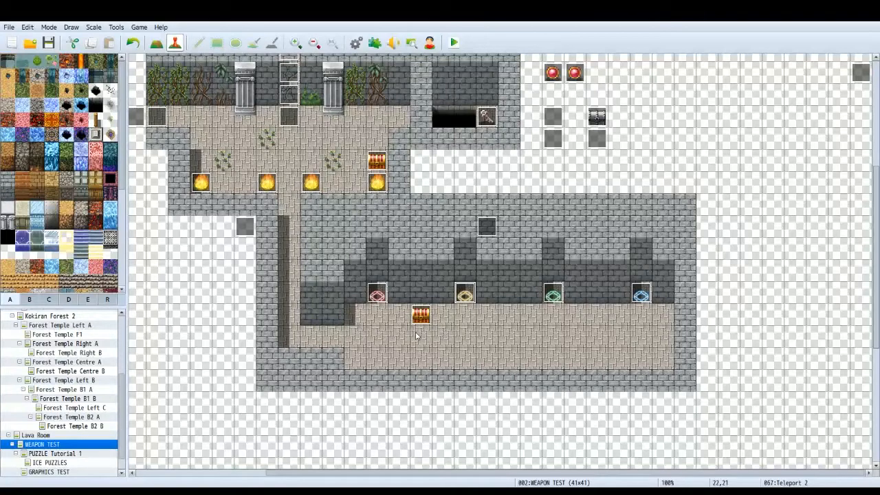
{"action": "mouse_move", "coordinate": [446, 332]}
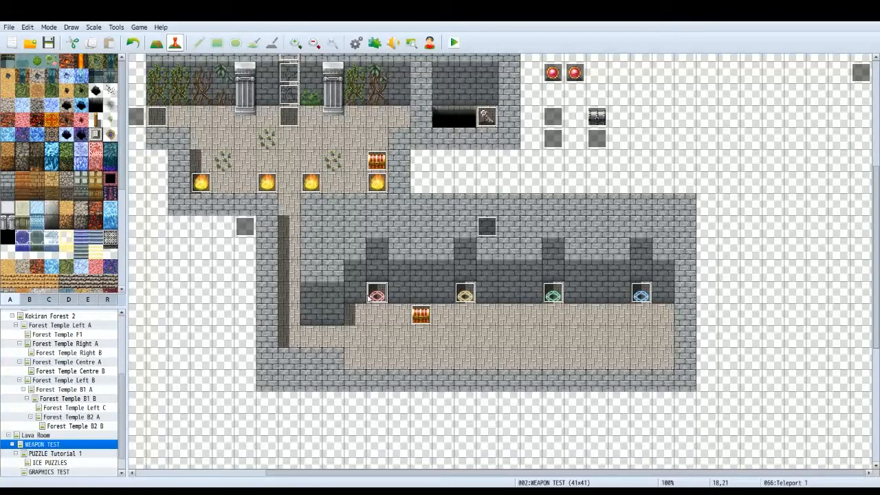
{"action": "mouse_move", "coordinate": [465, 297]}
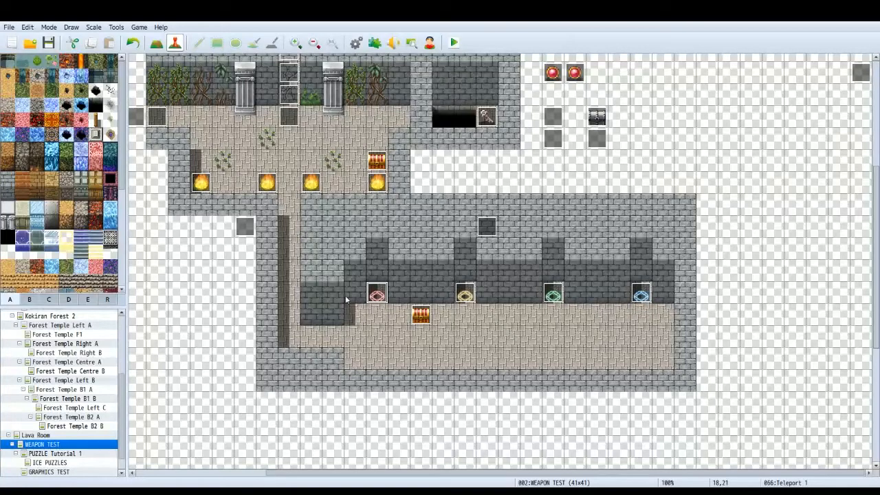
{"action": "mouse_move", "coordinate": [379, 294]}
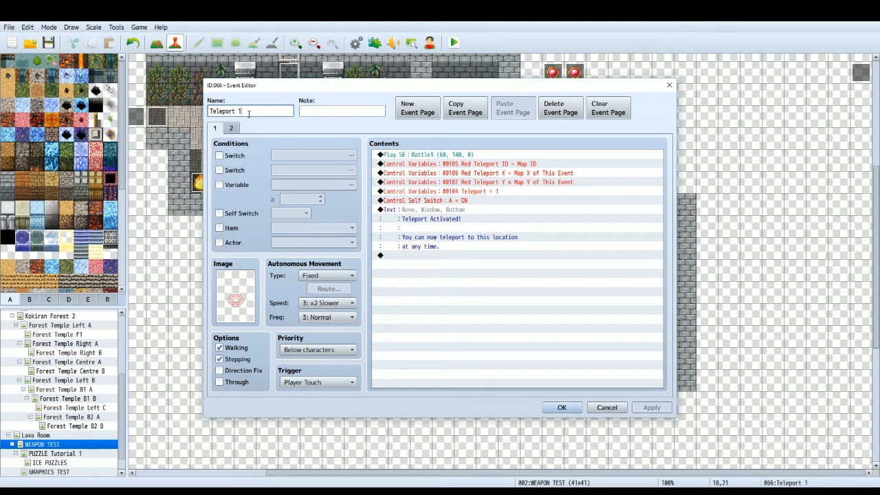
{"action": "mouse_move", "coordinate": [248, 104]}
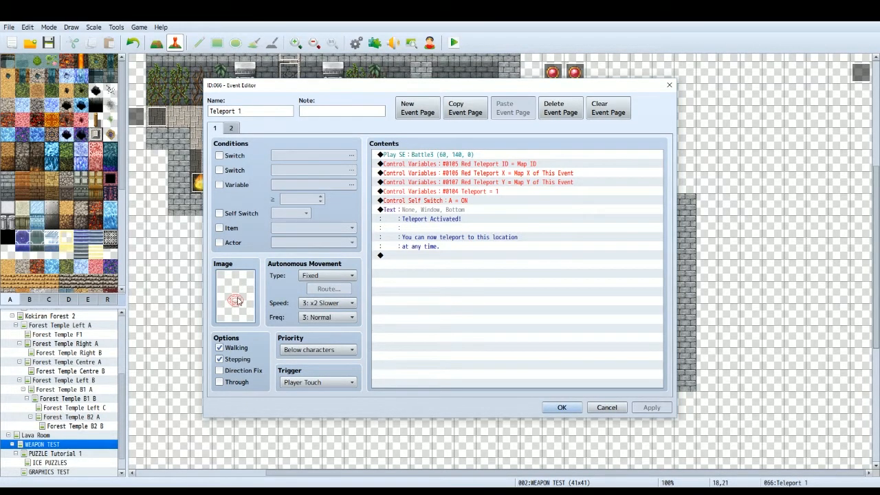
{"action": "mouse_move", "coordinate": [233, 319]}
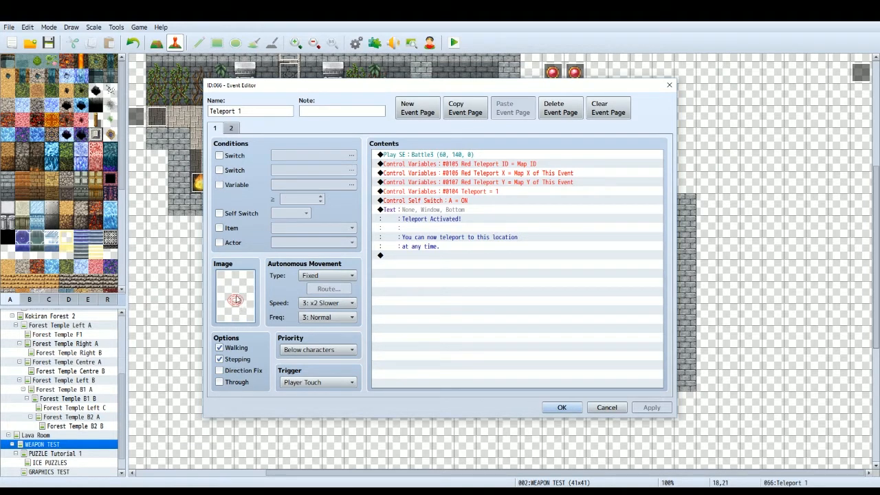
{"action": "mouse_move", "coordinate": [227, 309]}
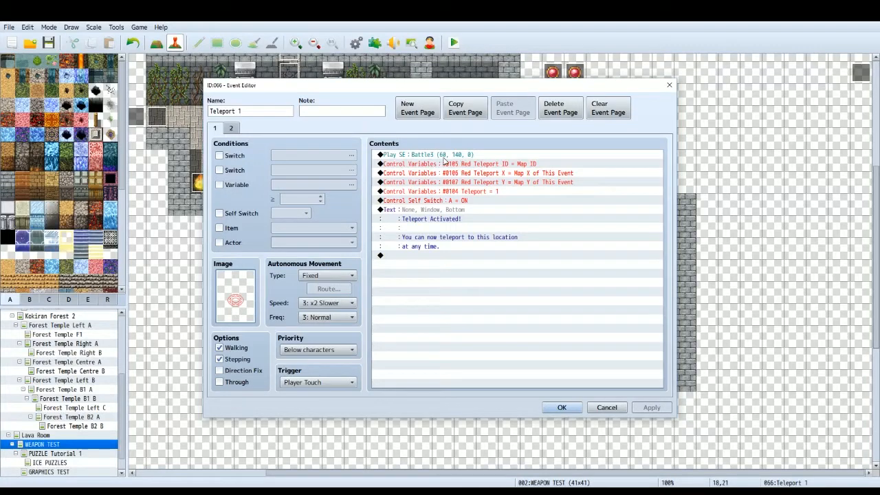
{"action": "double_click", "coordinate": [427, 154]}
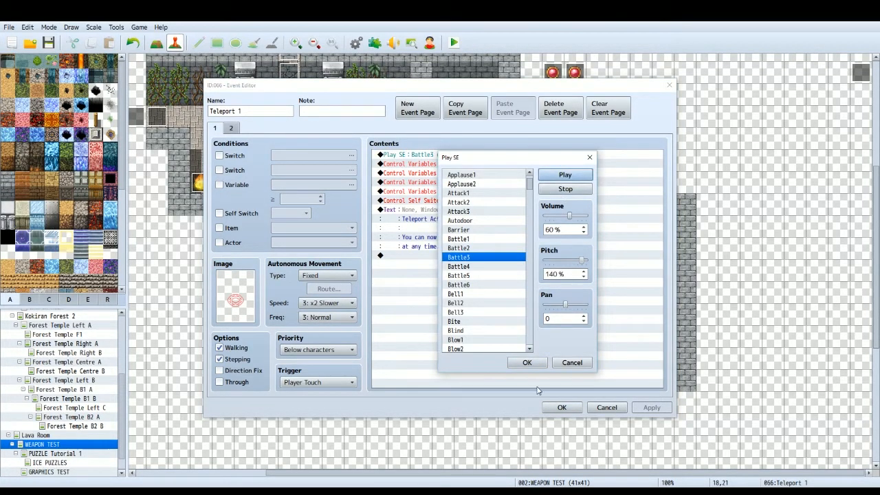
{"action": "left_click", "coordinate": [526, 363]}
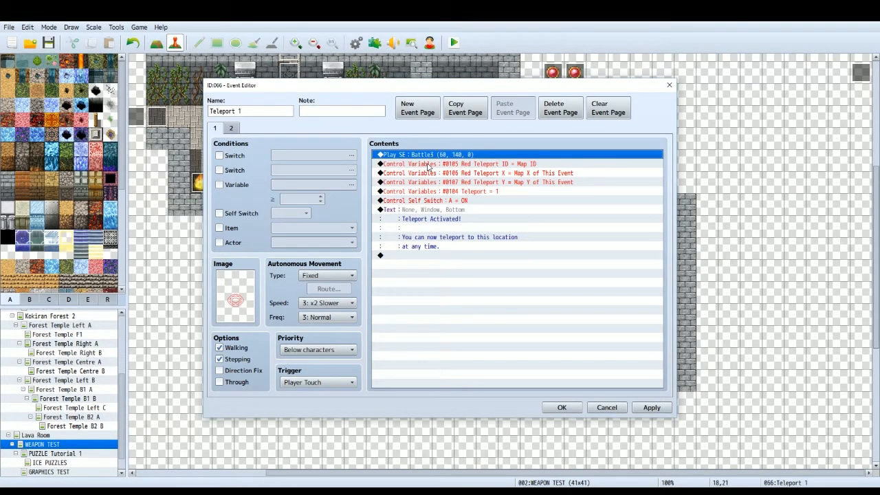
{"action": "mouse_move", "coordinate": [471, 191]}
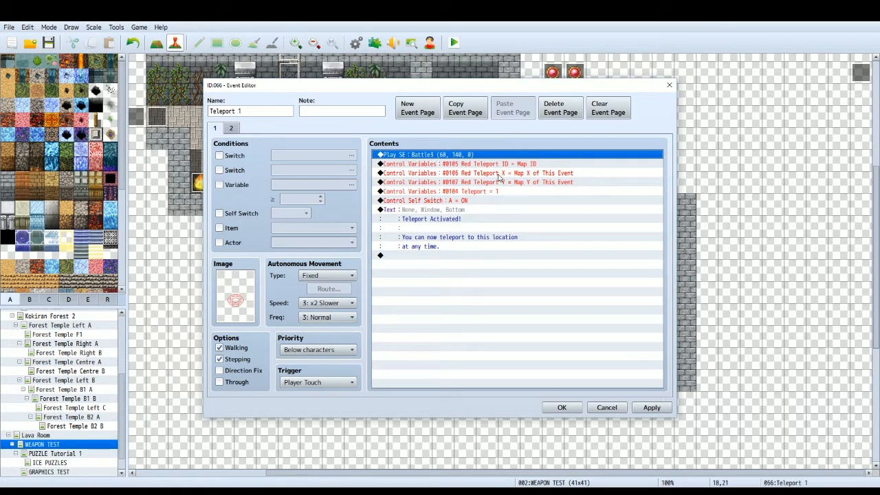
{"action": "left_click", "coordinate": [473, 164]}
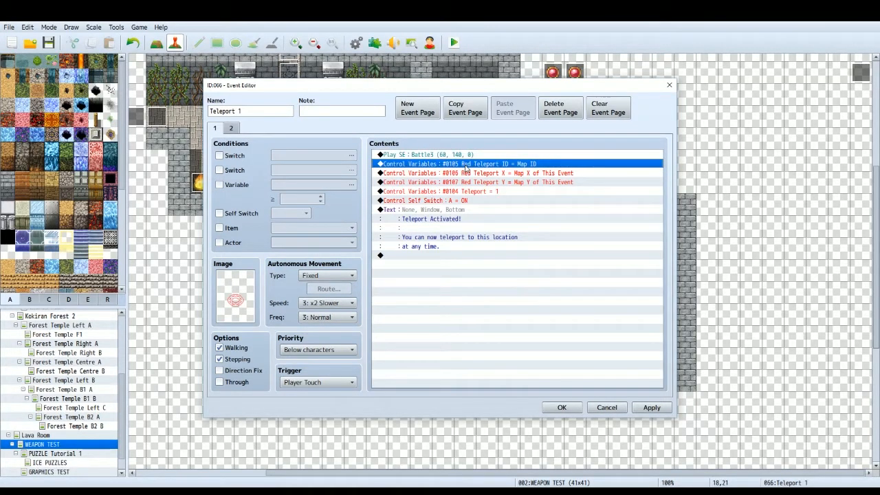
{"action": "double_click", "coordinate": [465, 164]}
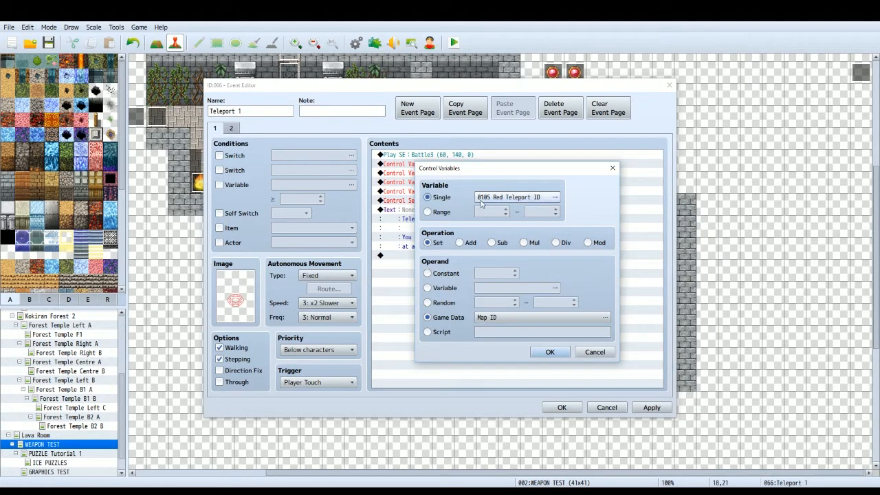
{"action": "mouse_move", "coordinate": [542, 207]}
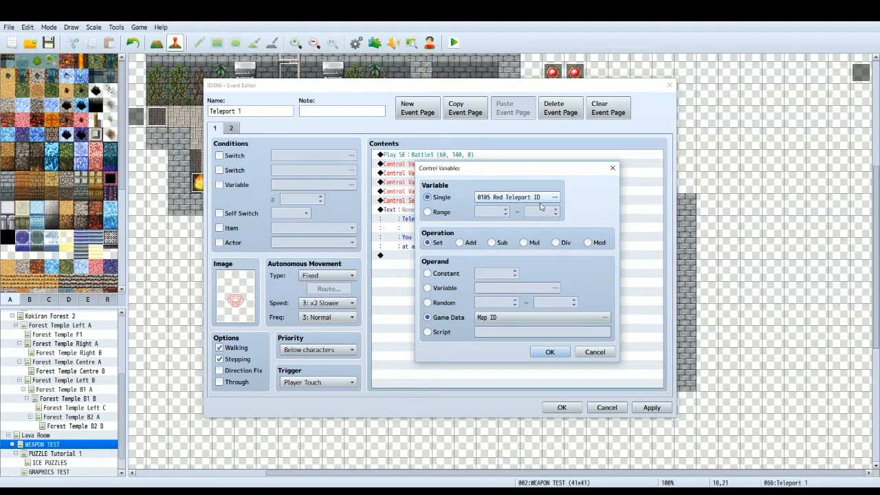
{"action": "mouse_move", "coordinate": [542, 205]}
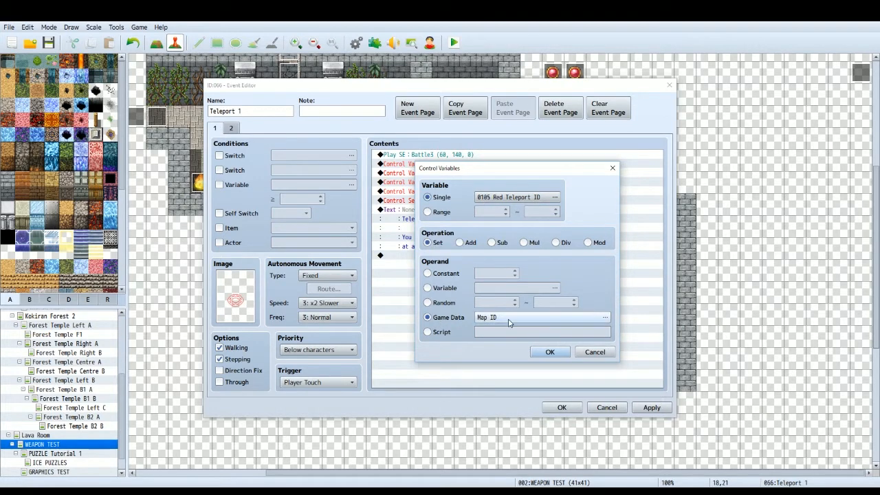
{"action": "left_click", "coordinate": [605, 316]}
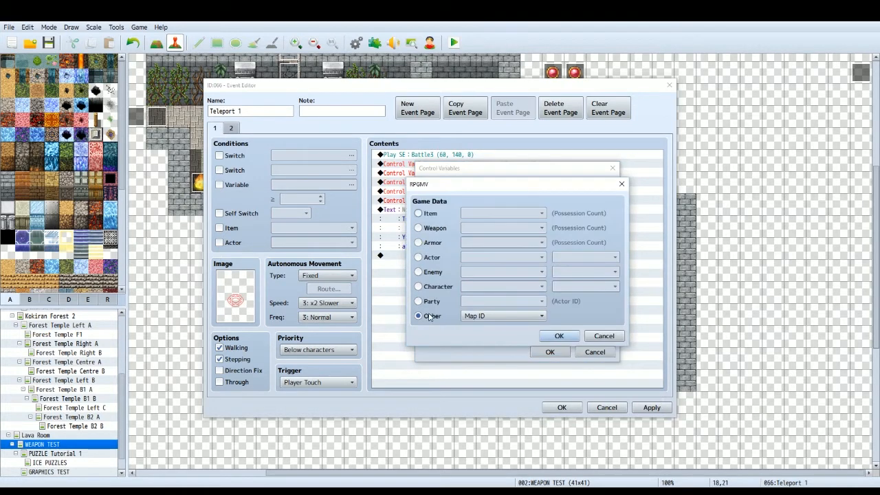
{"action": "left_click", "coordinate": [559, 336]}
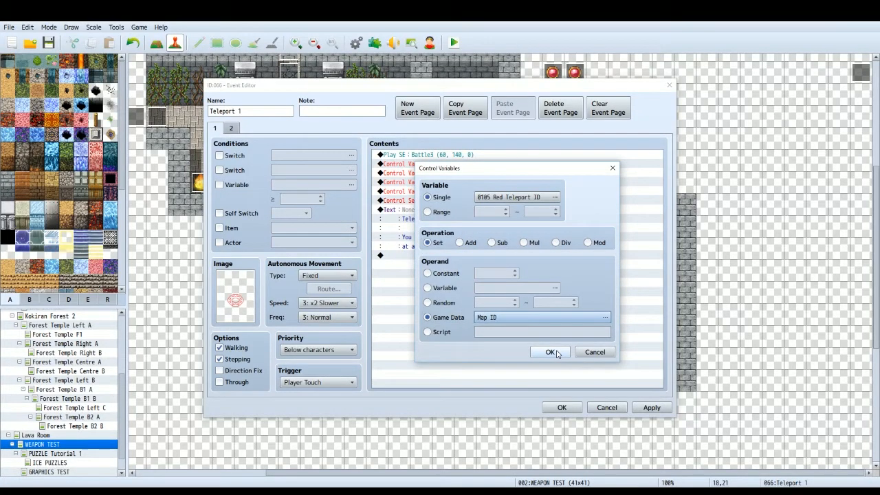
{"action": "left_click", "coordinate": [550, 352]}
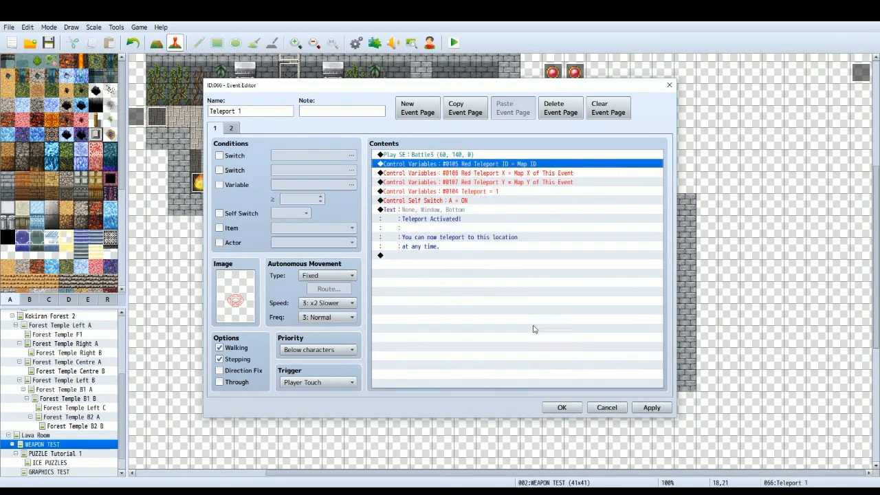
{"action": "left_click", "coordinate": [481, 174]}
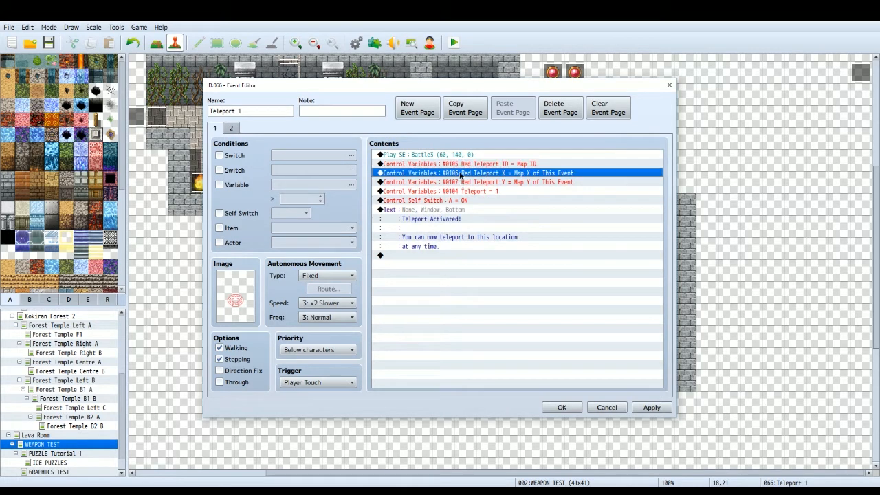
{"action": "double_click", "coordinate": [474, 173]}
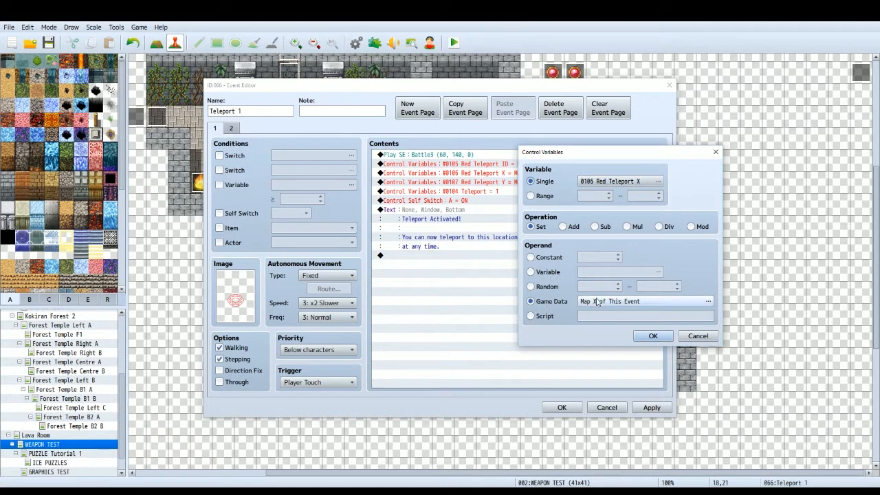
{"action": "left_click", "coordinate": [707, 301]}
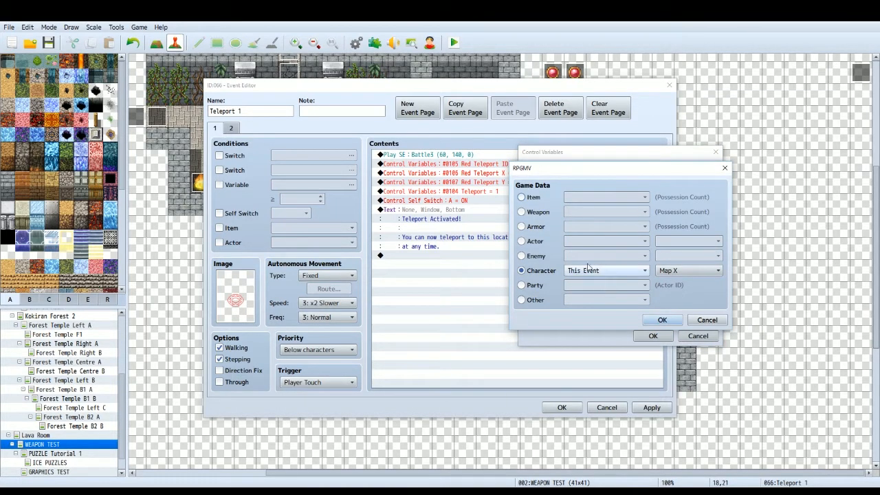
{"action": "left_click", "coordinate": [661, 319]}
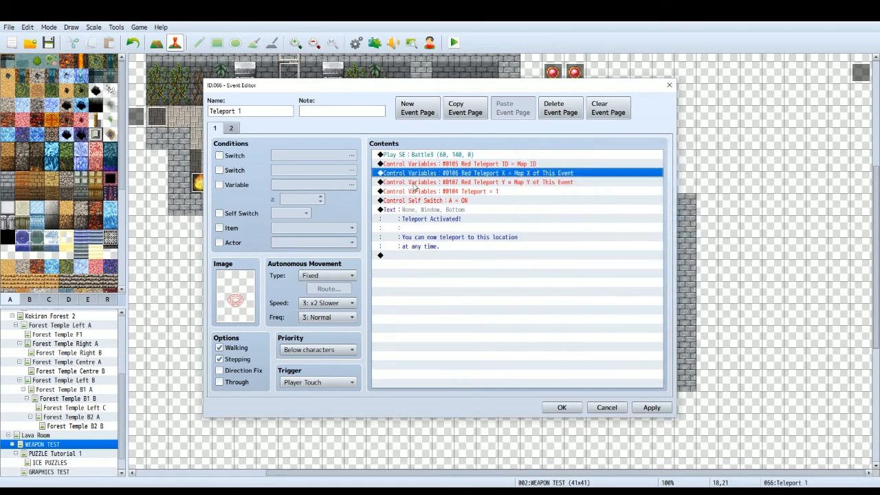
{"action": "double_click", "coordinate": [476, 181]}
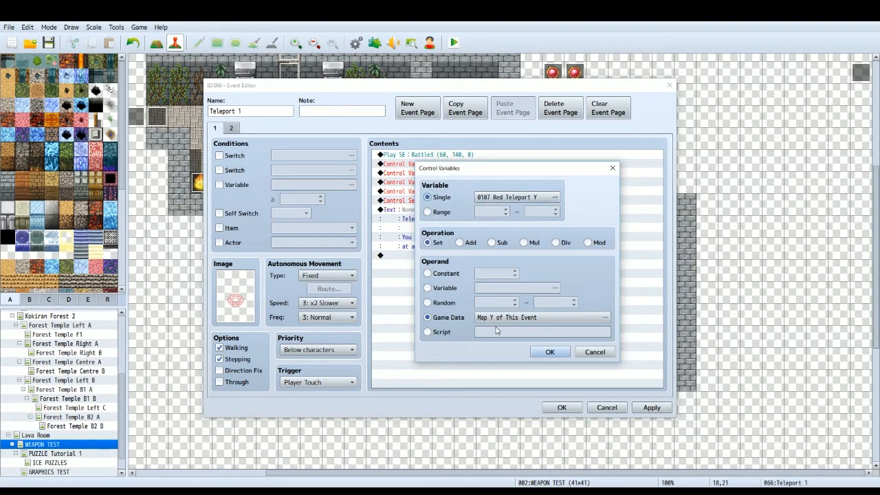
{"action": "left_click", "coordinate": [550, 352]}
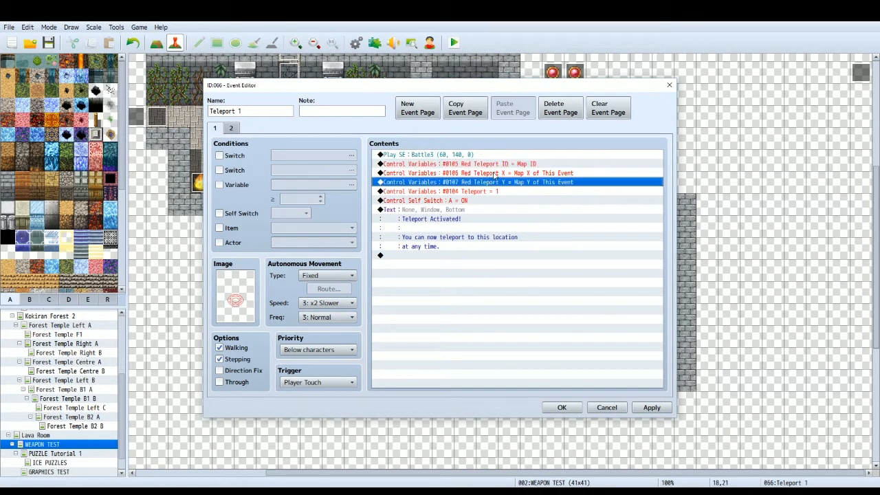
{"action": "mouse_move", "coordinate": [500, 172]}
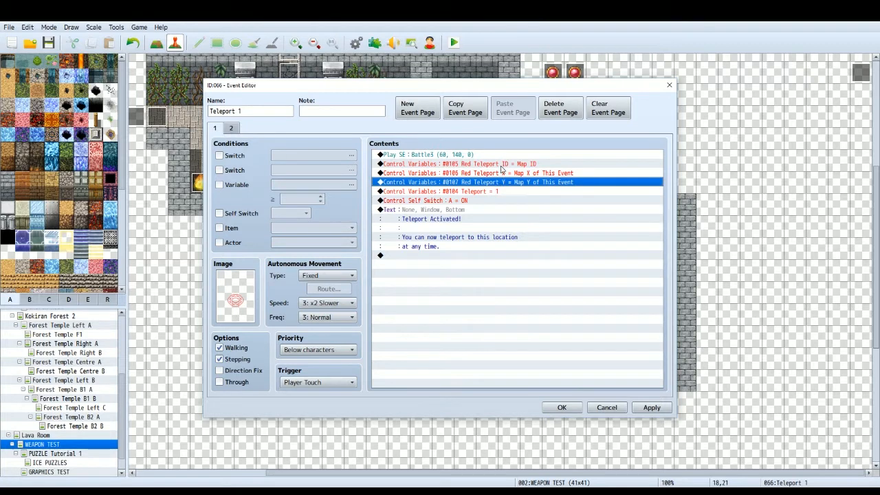
{"action": "mouse_move", "coordinate": [496, 170]}
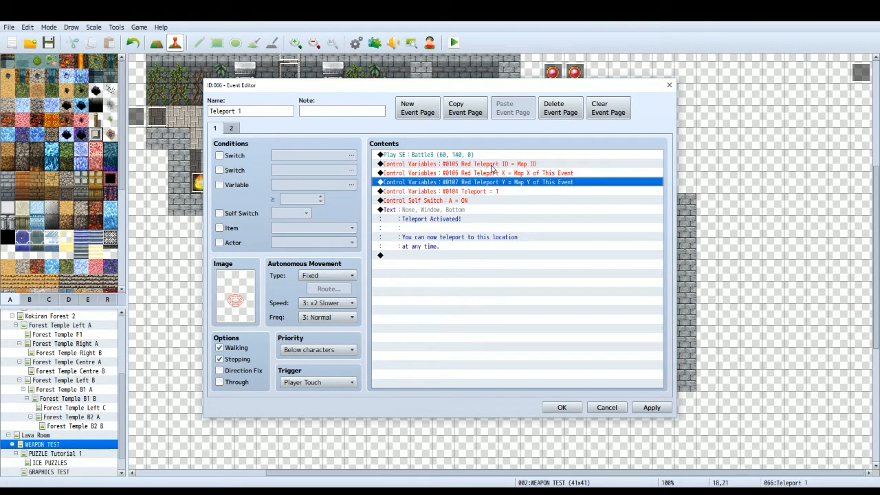
{"action": "mouse_move", "coordinate": [454, 194]}
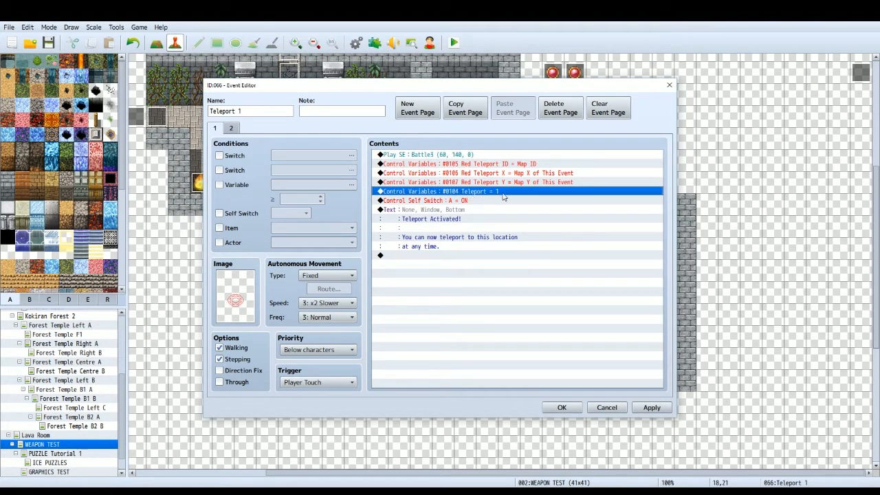
{"action": "double_click", "coordinate": [440, 191]}
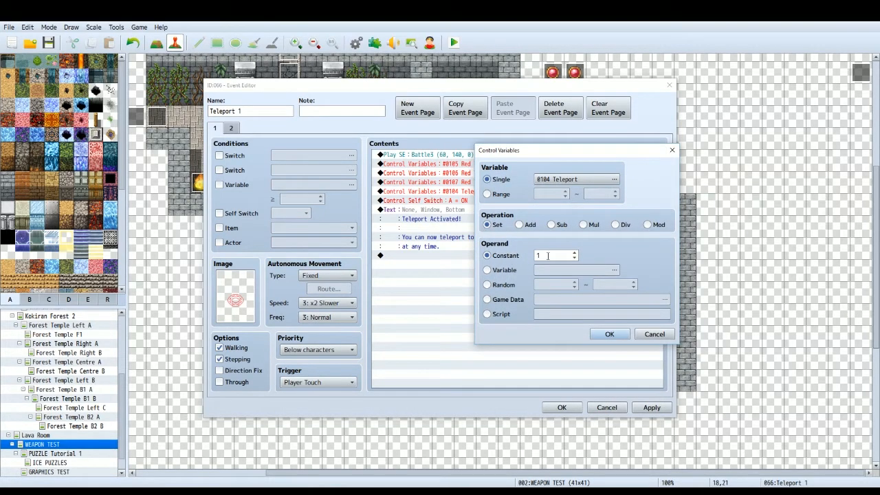
{"action": "left_click", "coordinate": [608, 335]}
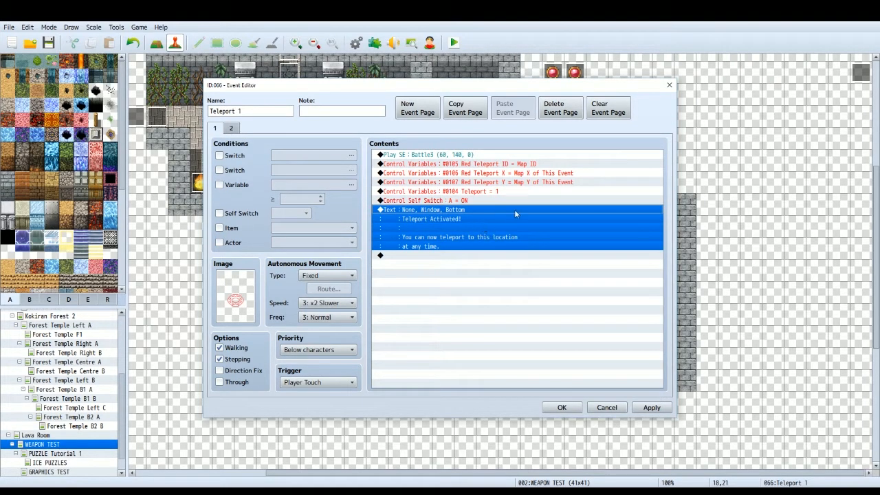
{"action": "mouse_move", "coordinate": [418, 226]}
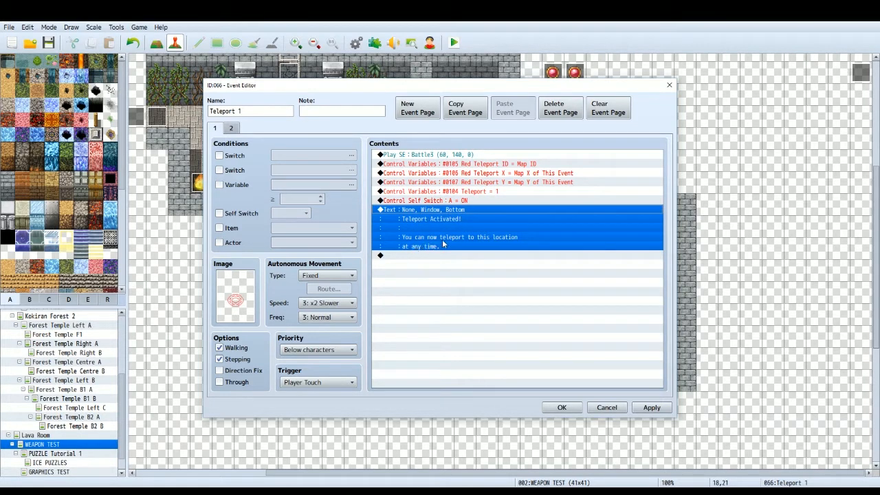
{"action": "mouse_move", "coordinate": [460, 250]}
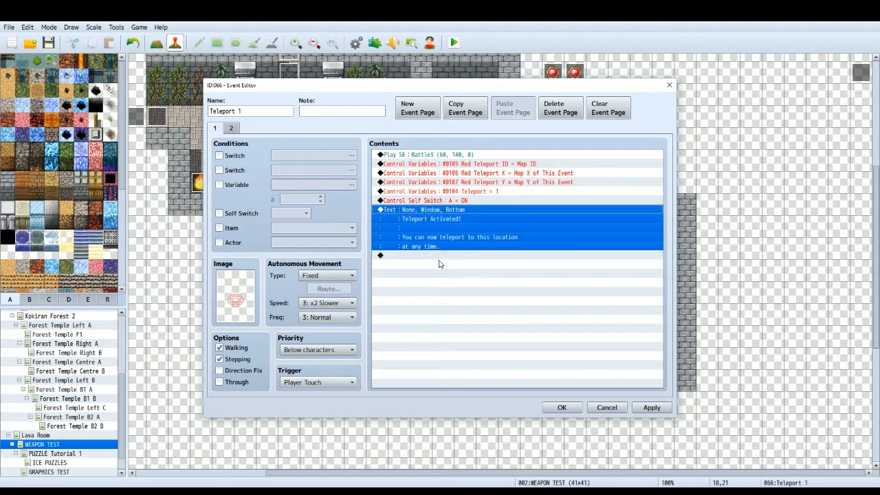
Review Teleport 1's first-page Teleport Activated messages and its self-switch A second page, then close it
{"action": "left_click", "coordinate": [231, 128]}
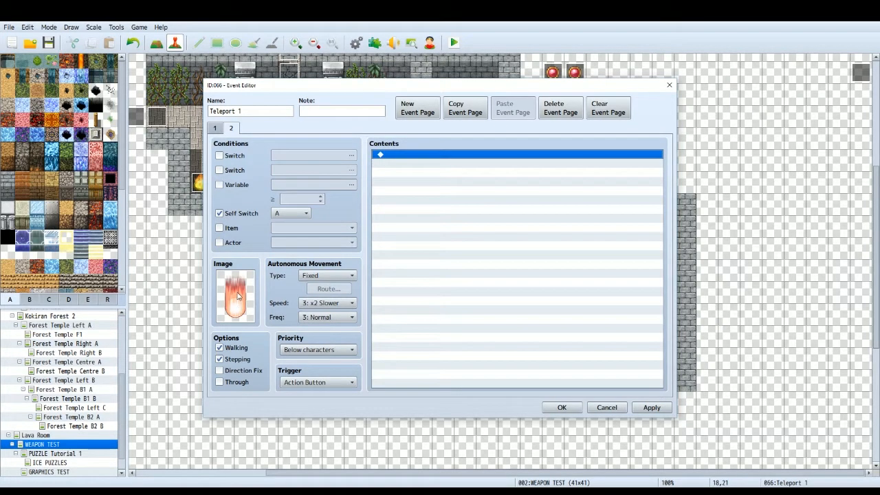
{"action": "mouse_move", "coordinate": [383, 283]}
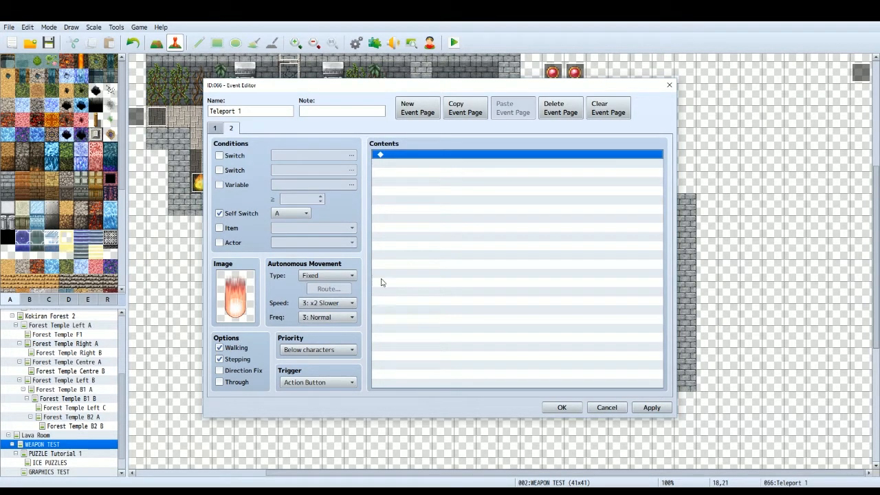
{"action": "mouse_move", "coordinate": [426, 277]}
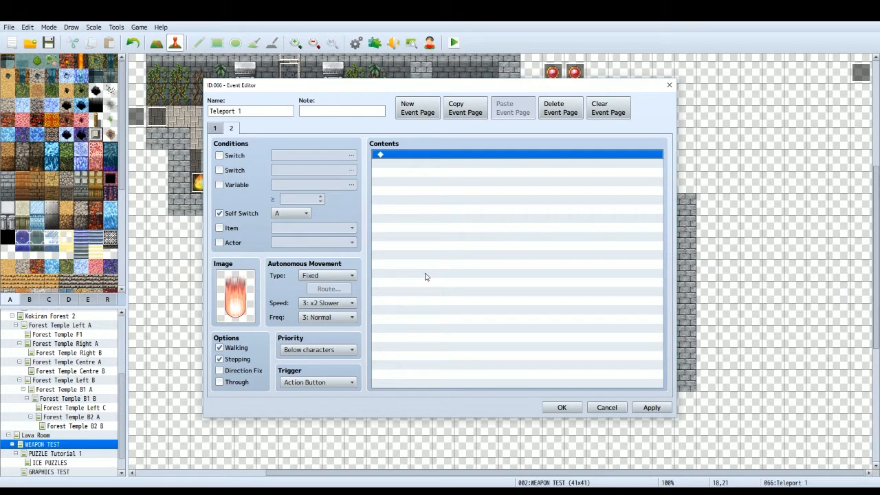
{"action": "mouse_move", "coordinate": [396, 270]}
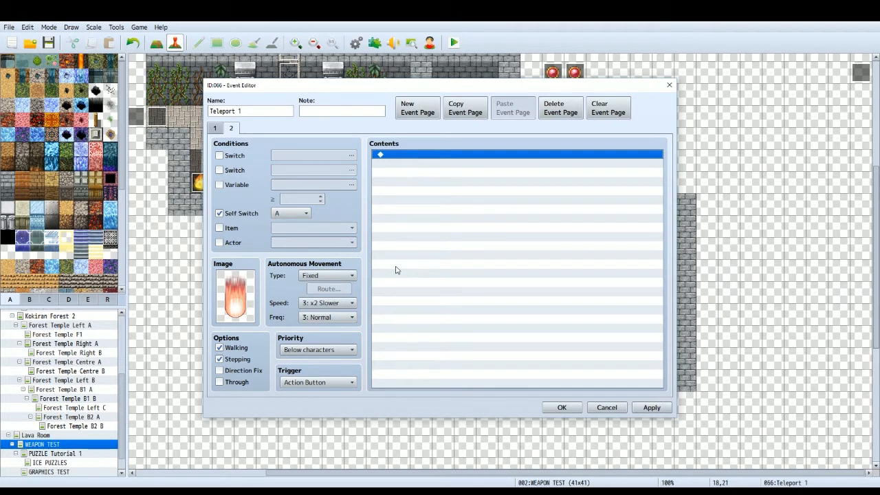
{"action": "mouse_move", "coordinate": [440, 202]}
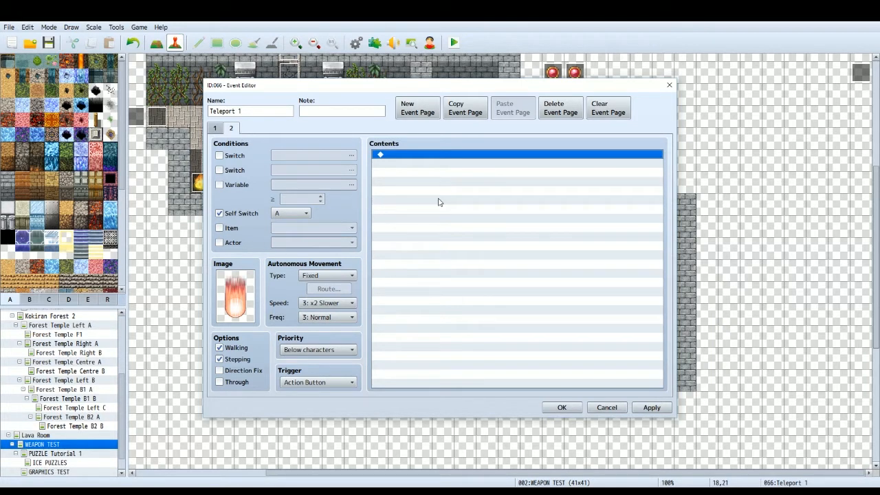
{"action": "left_click", "coordinate": [231, 128]}
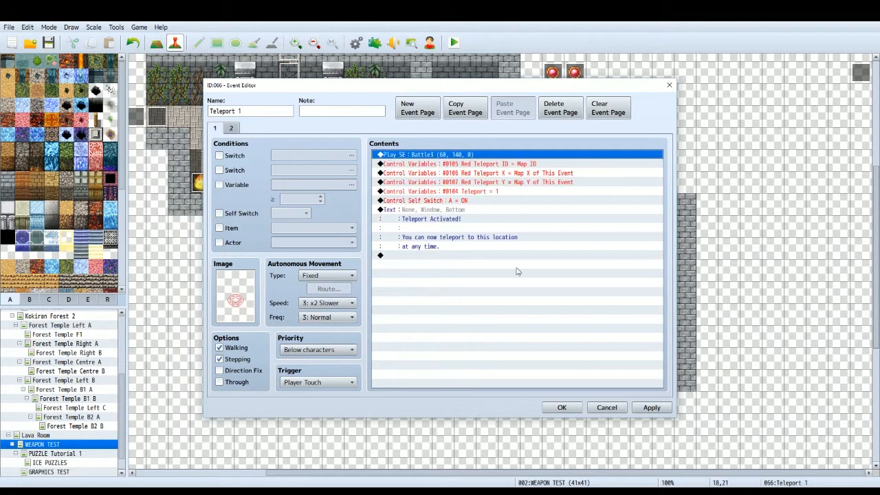
{"action": "left_click", "coordinate": [429, 219]}
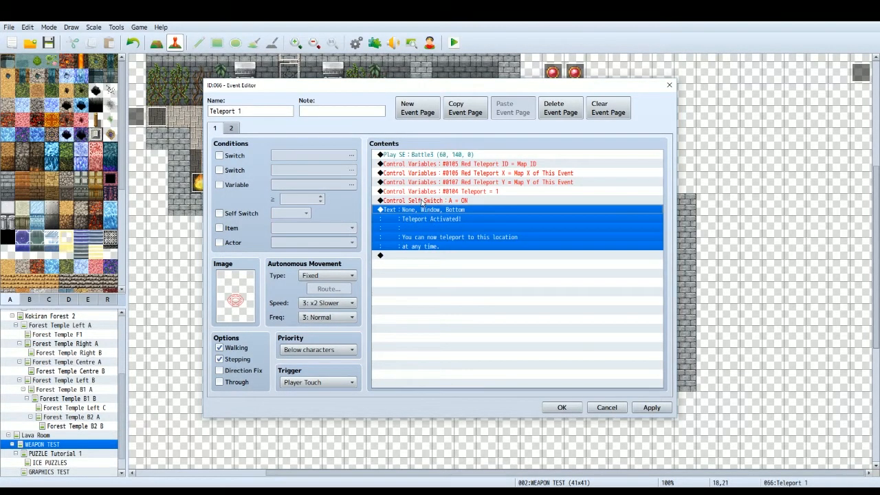
{"action": "left_click", "coordinate": [215, 128]}
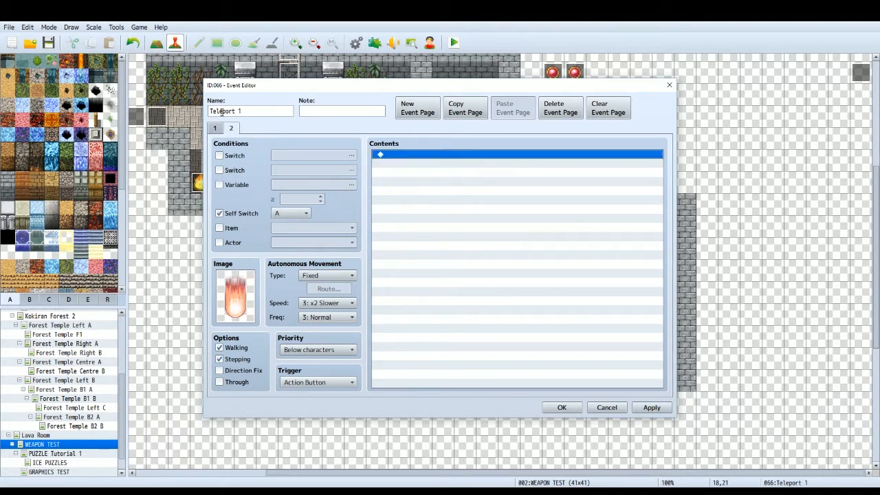
{"action": "left_click", "coordinate": [231, 127]}
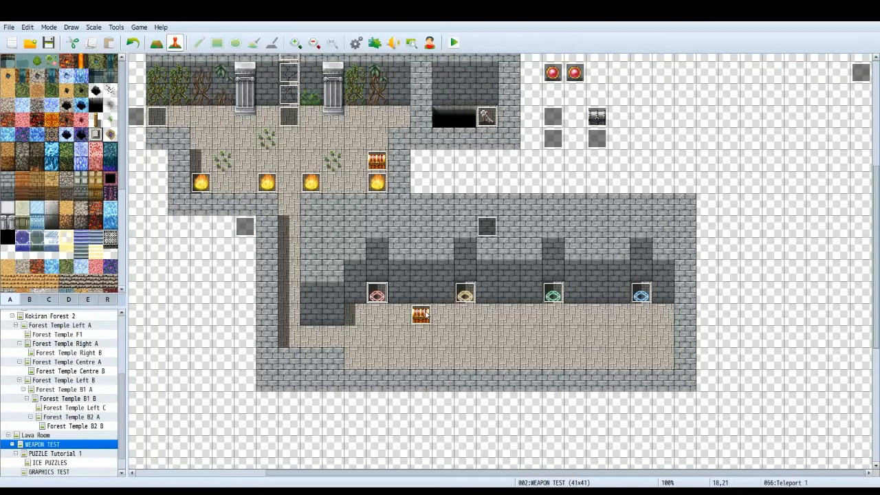
Open the Chest event that gives the Teleporter item and shows 'Teleporter was found!'
{"action": "double_click", "coordinate": [421, 315]}
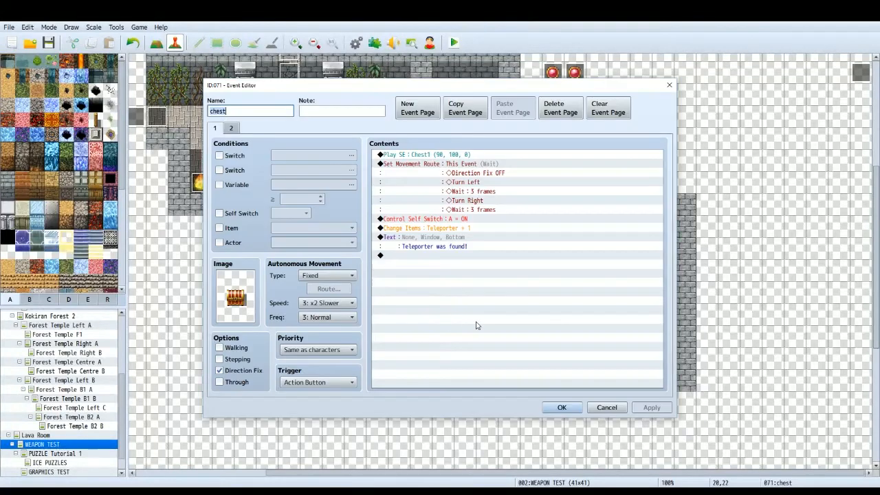
{"action": "mouse_move", "coordinate": [443, 171]}
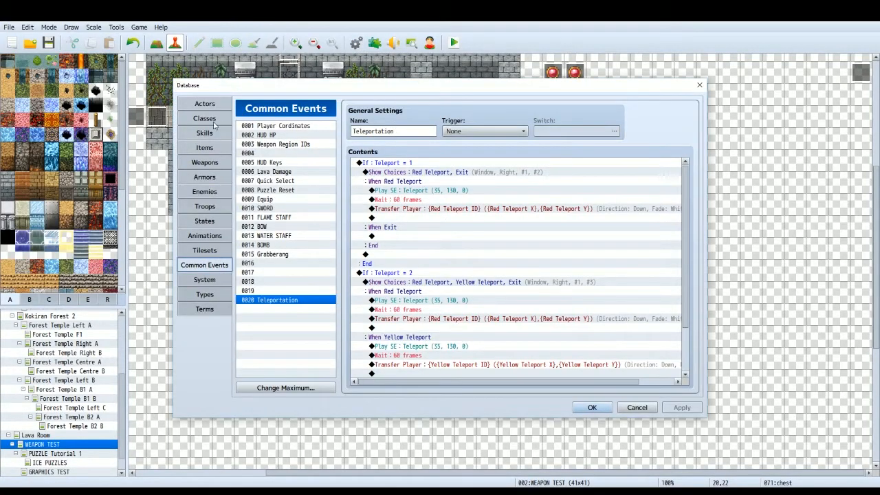
View the Teleporter key item in the database Items list with its Teleportation common event effect
{"action": "left_click", "coordinate": [204, 147]}
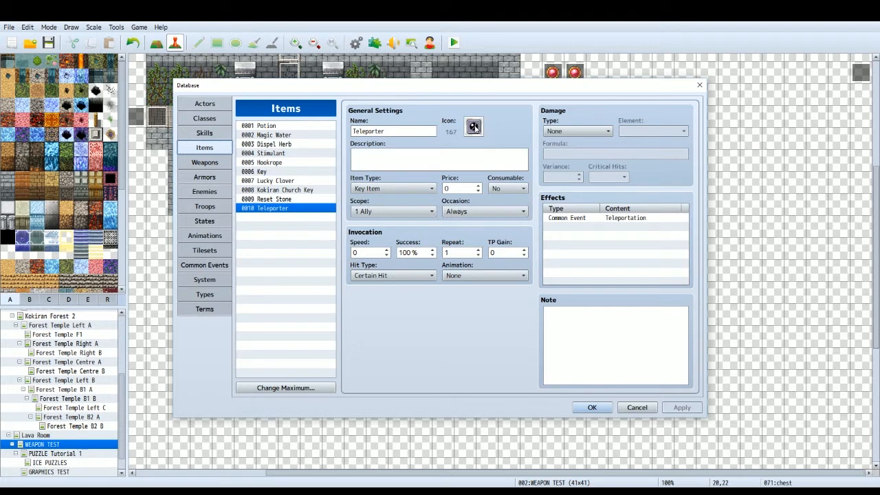
{"action": "left_click", "coordinate": [439, 160]}
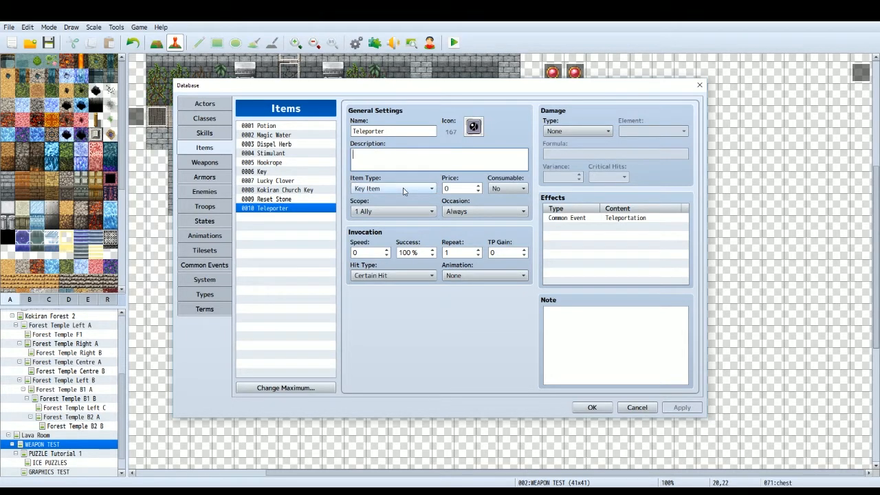
{"action": "mouse_move", "coordinate": [392, 188]}
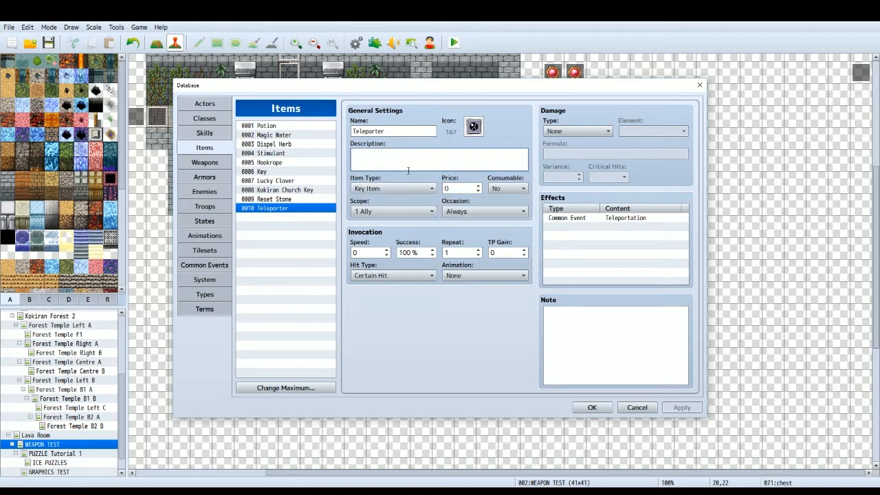
{"action": "mouse_move", "coordinate": [410, 195]}
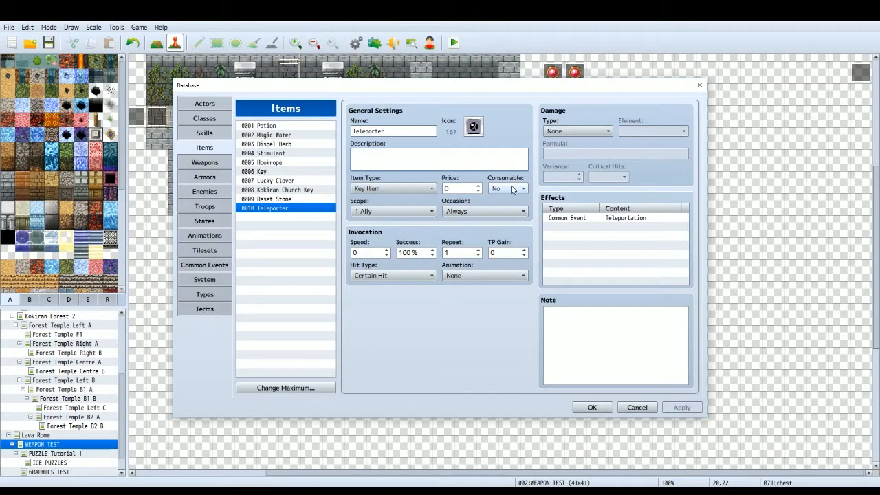
{"action": "mouse_move", "coordinate": [507, 189]}
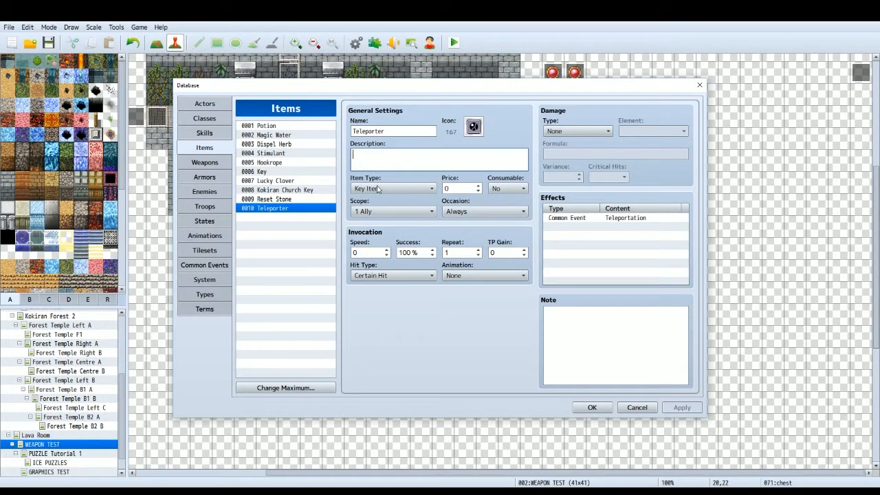
{"action": "mouse_move", "coordinate": [575, 231]}
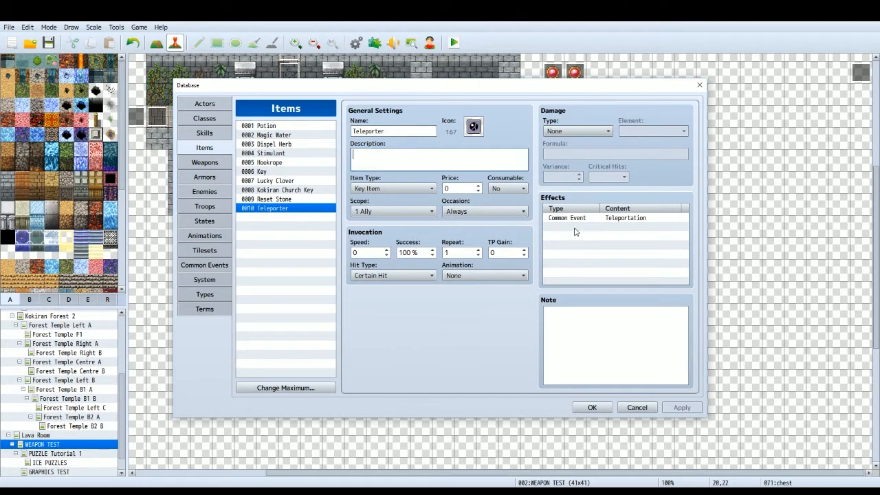
{"action": "mouse_move", "coordinate": [580, 228]}
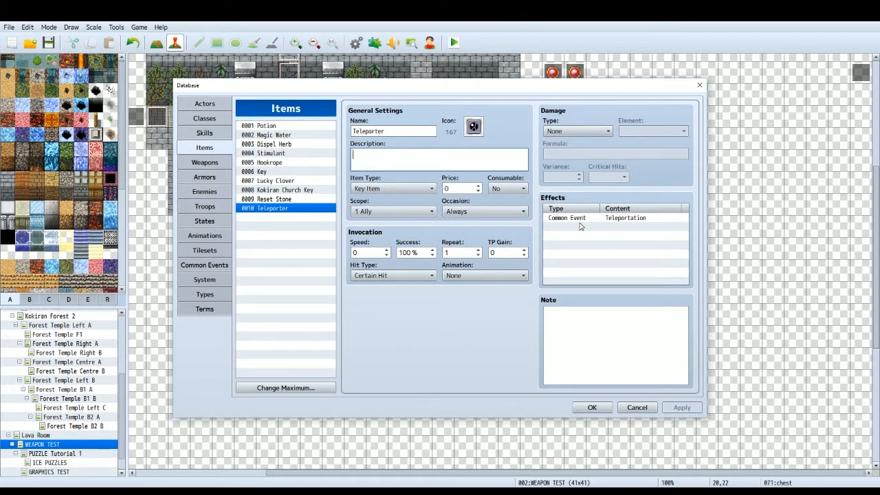
{"action": "mouse_move", "coordinate": [507, 186]}
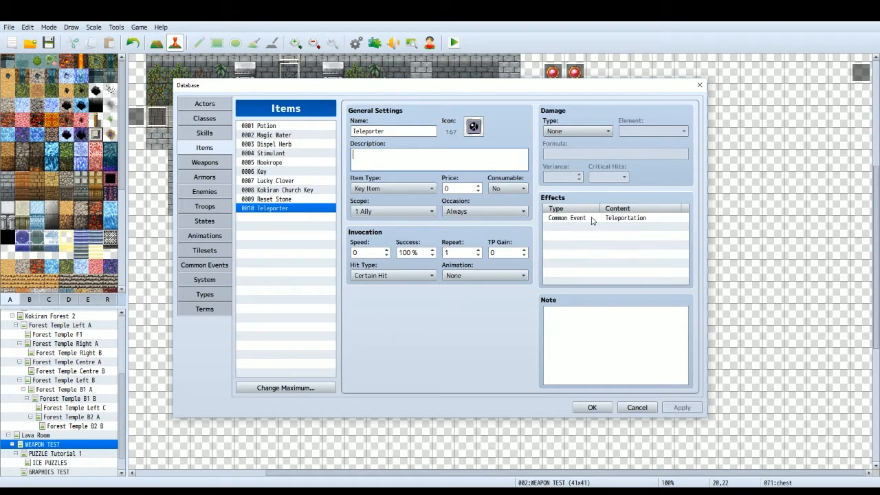
{"action": "mouse_move", "coordinate": [576, 222]}
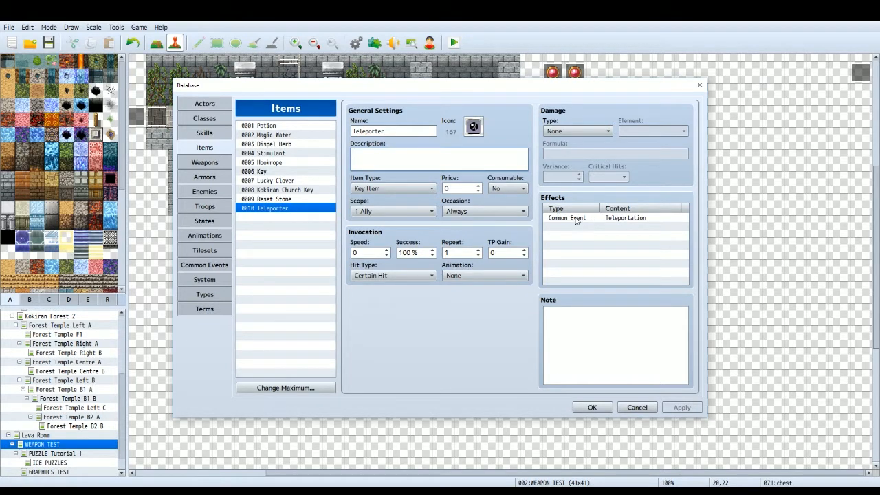
{"action": "mouse_move", "coordinate": [612, 231]}
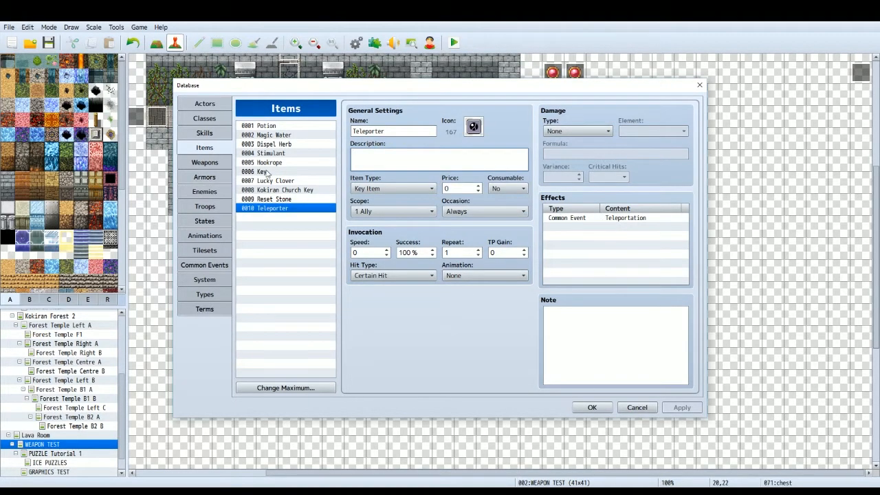
Confirm the Teleportation common event's first Conditional Branch checks variable Teleport = 1
{"action": "left_click", "coordinate": [203, 264]}
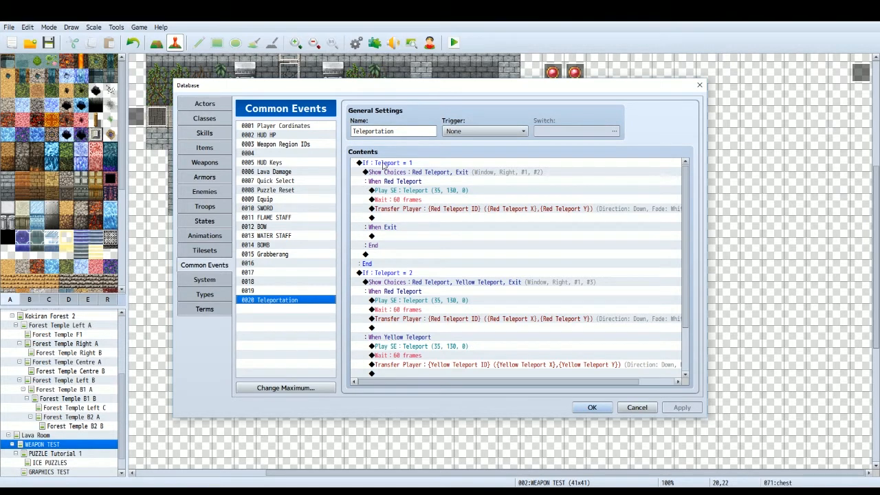
{"action": "mouse_move", "coordinate": [387, 165]}
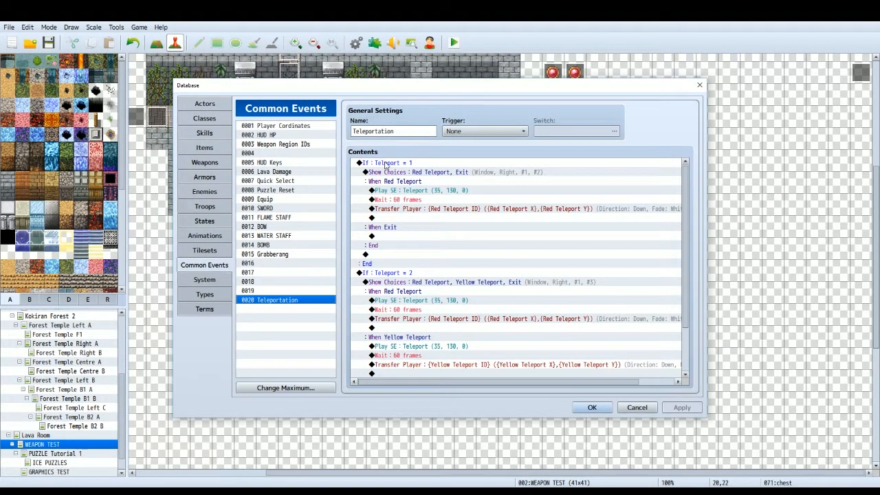
{"action": "left_click", "coordinate": [385, 162]}
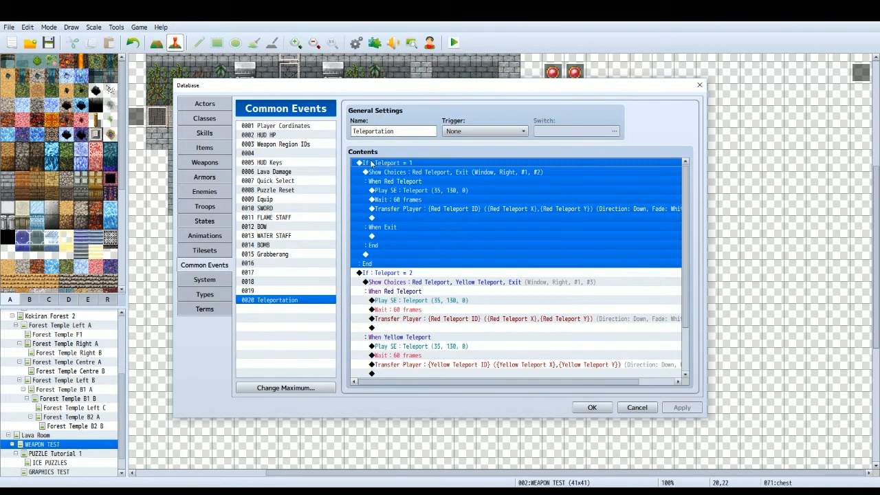
{"action": "right_click", "coordinate": [385, 163]}
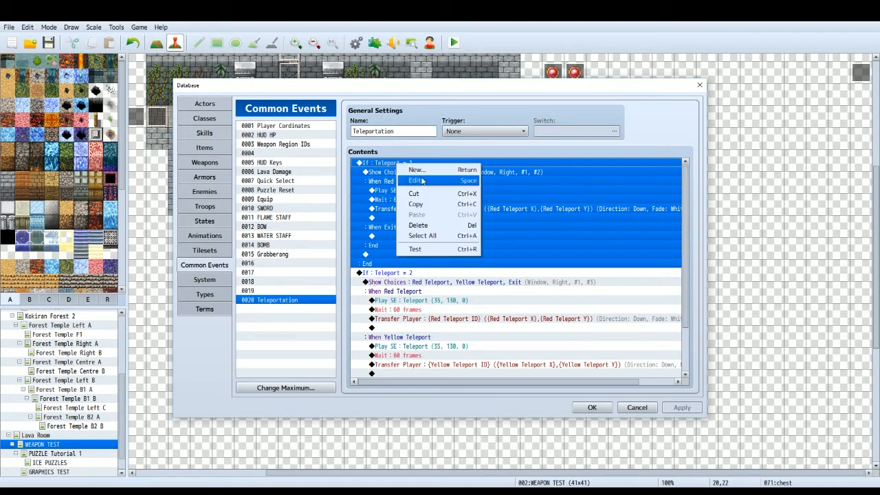
{"action": "left_click", "coordinate": [415, 181]}
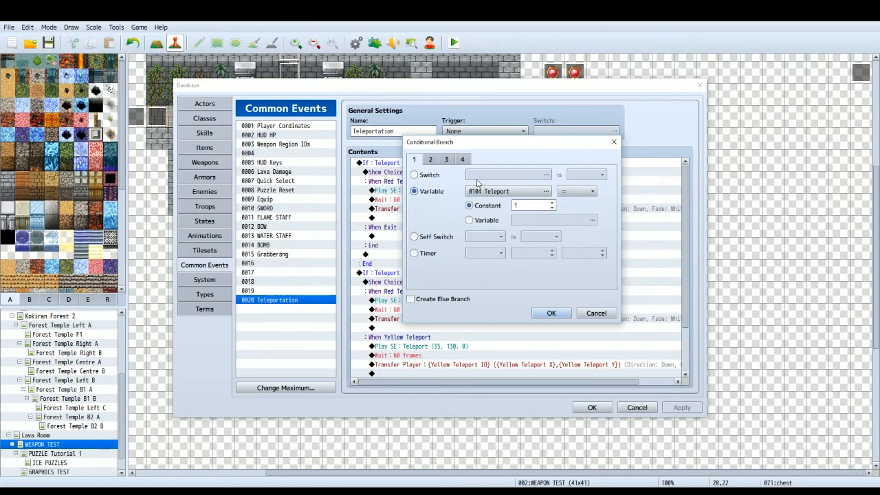
{"action": "mouse_move", "coordinate": [572, 201]}
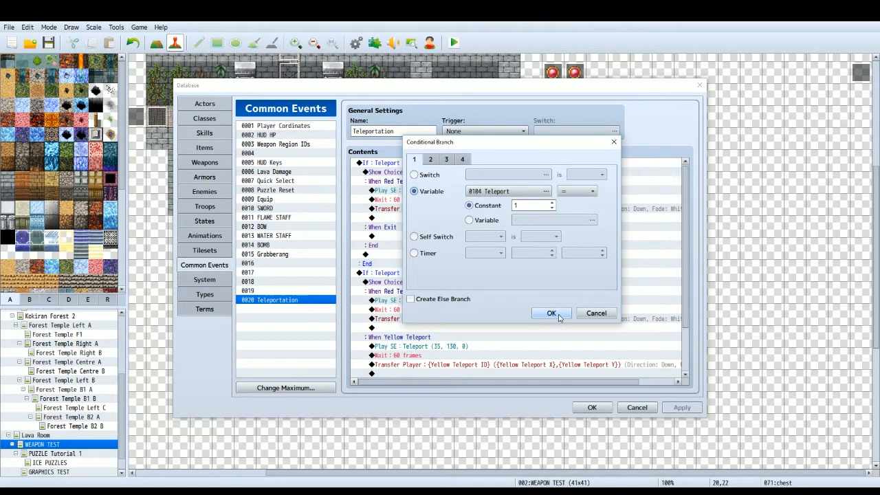
{"action": "left_click", "coordinate": [550, 314]}
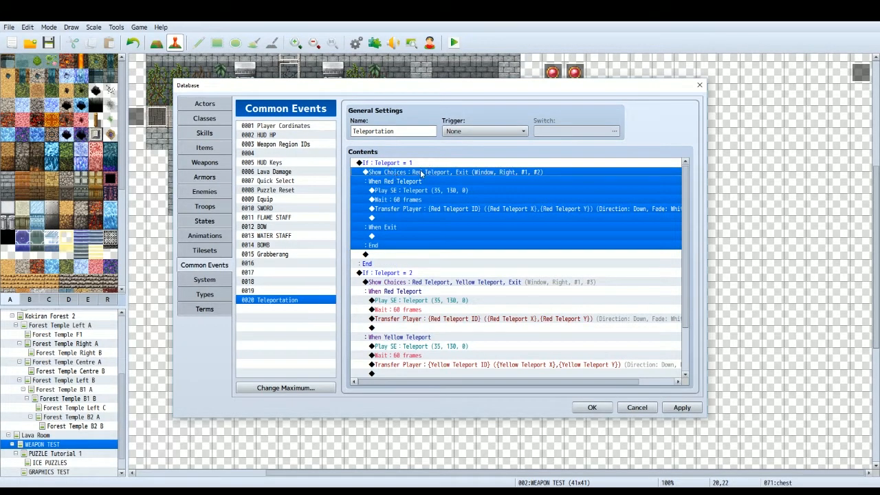
Check the first branch's Show Choices lists Red Teleport and Exit with Exit cancelling
{"action": "double_click", "coordinate": [447, 172]}
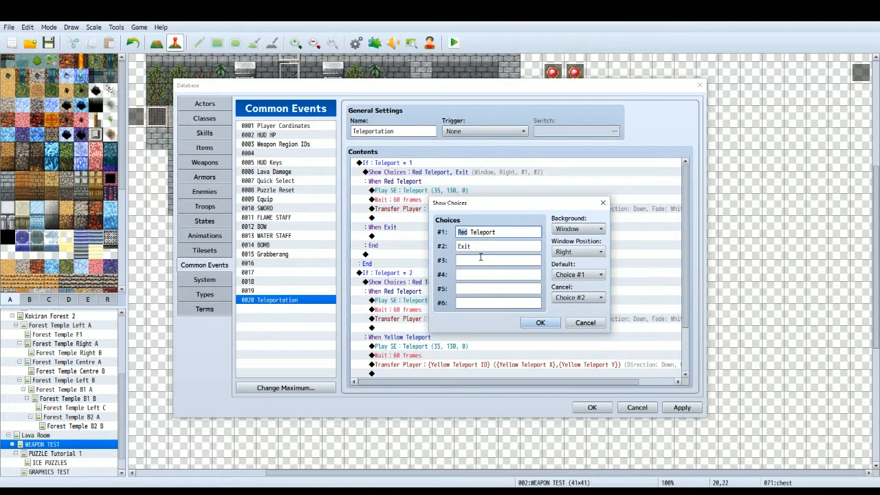
{"action": "left_click", "coordinate": [498, 246]}
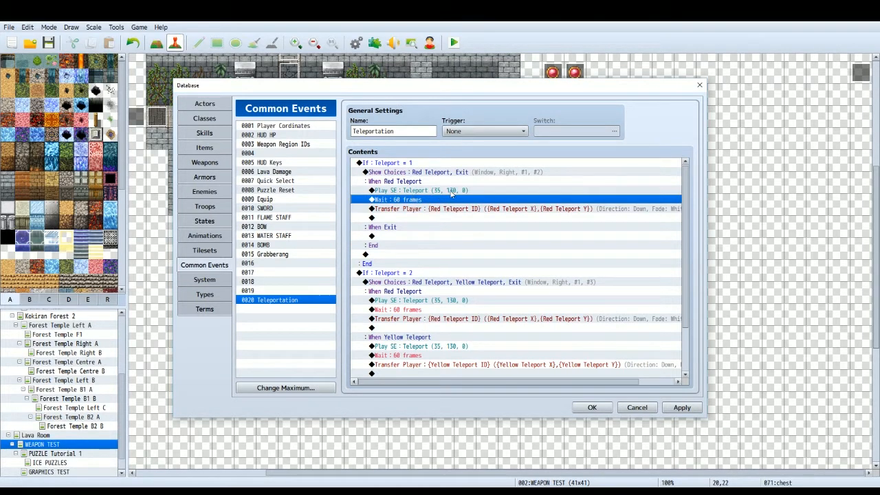
{"action": "mouse_move", "coordinate": [424, 195]}
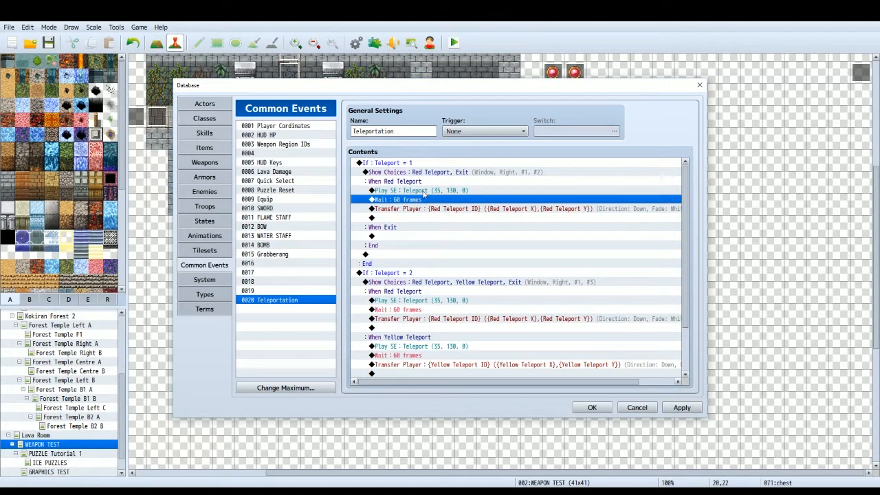
{"action": "mouse_move", "coordinate": [404, 191]}
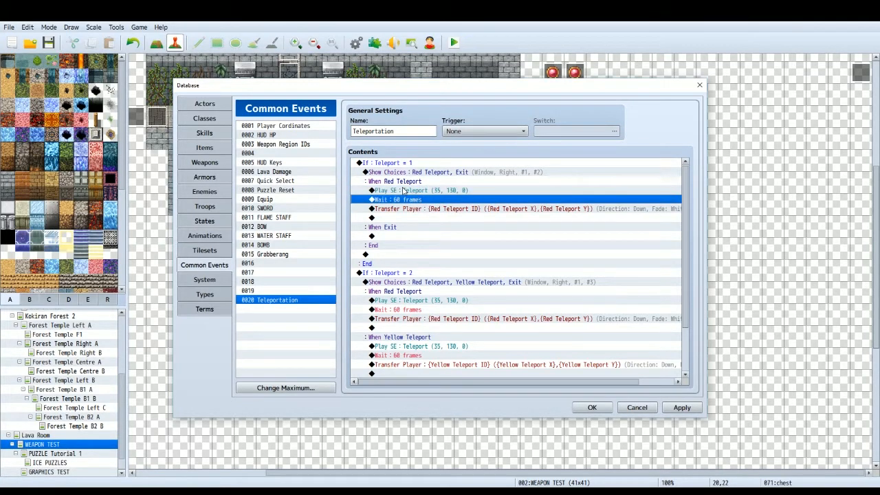
{"action": "mouse_move", "coordinate": [427, 188]}
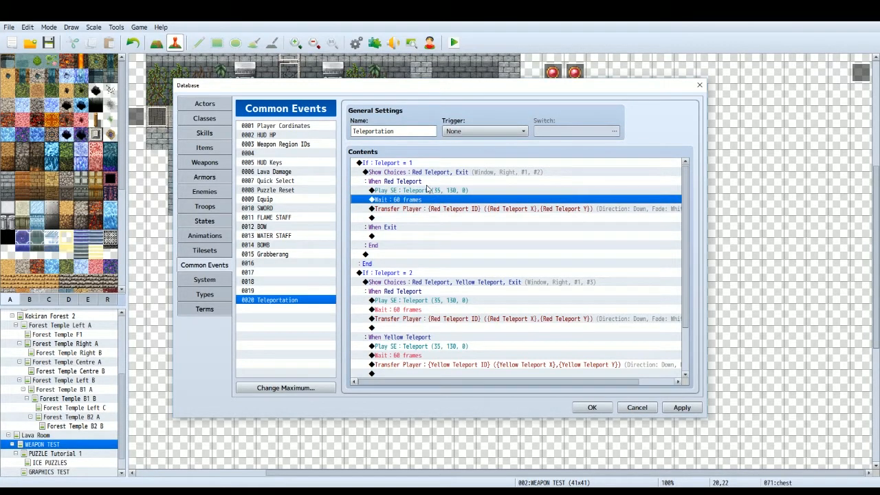
Change the Red Teleport Transfer Player to direct designation at WEAPON TEST (10,21)
{"action": "right_click", "coordinate": [426, 209]}
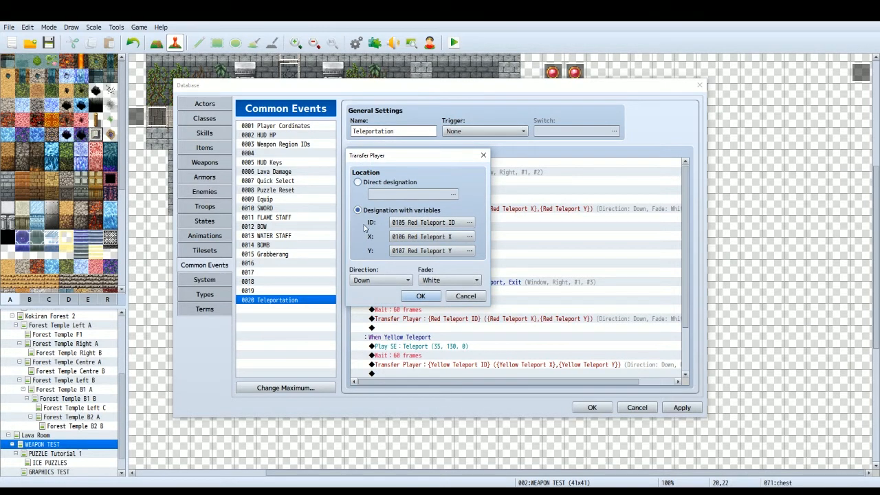
{"action": "mouse_move", "coordinate": [374, 253]}
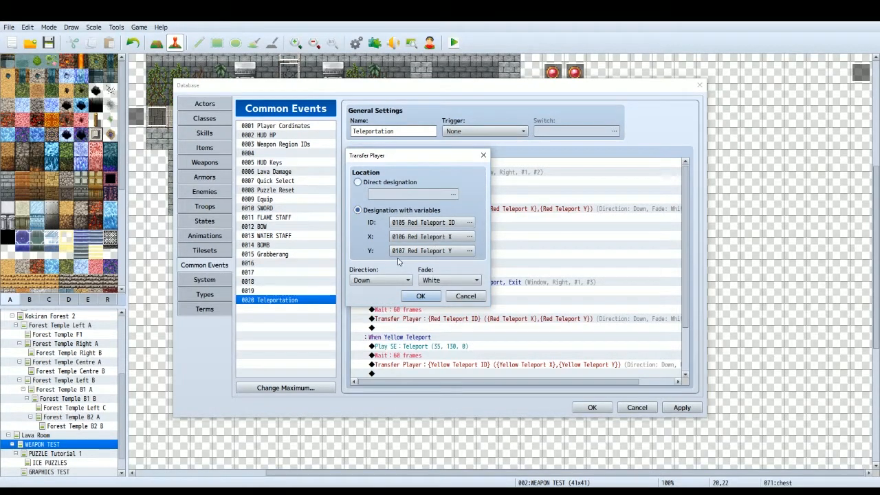
{"action": "mouse_move", "coordinate": [370, 264]}
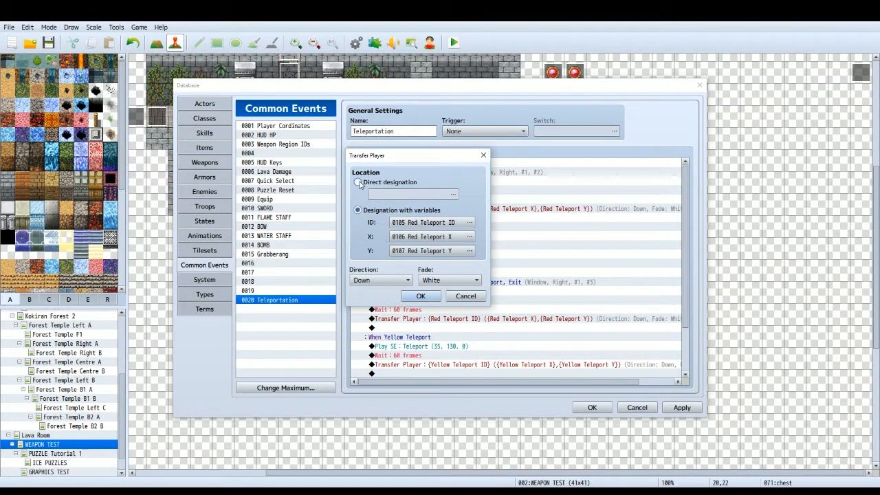
{"action": "left_click", "coordinate": [358, 182]}
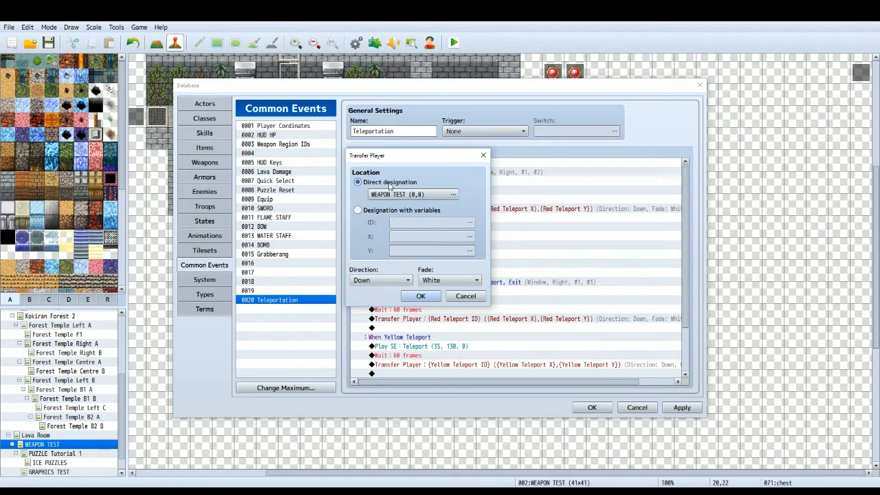
{"action": "left_click", "coordinate": [453, 194]}
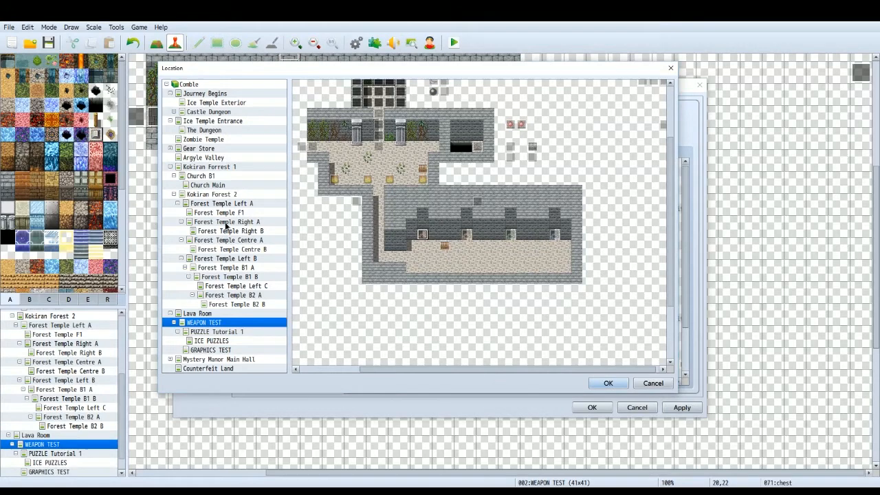
{"action": "mouse_move", "coordinate": [231, 335]}
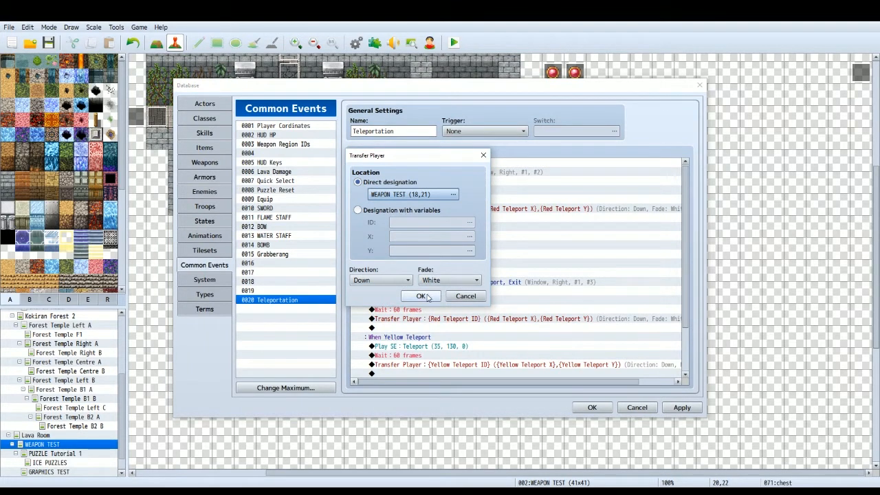
{"action": "left_click", "coordinate": [420, 295]}
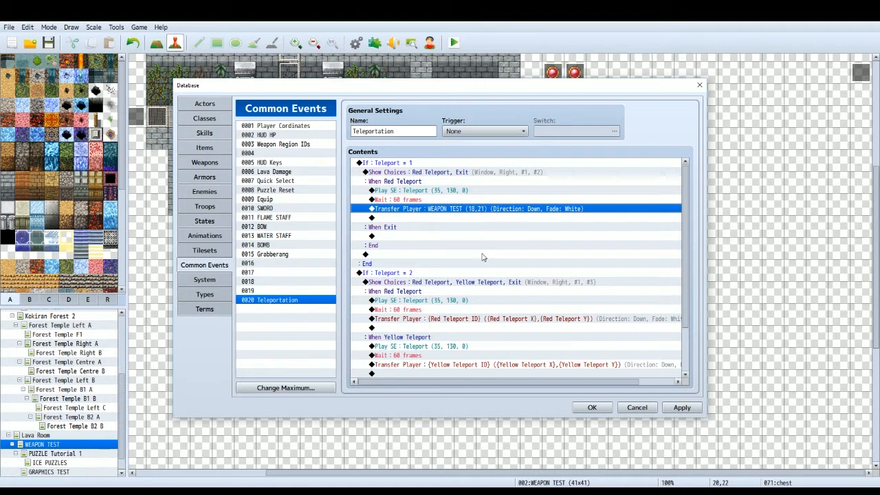
{"action": "mouse_move", "coordinate": [443, 294]}
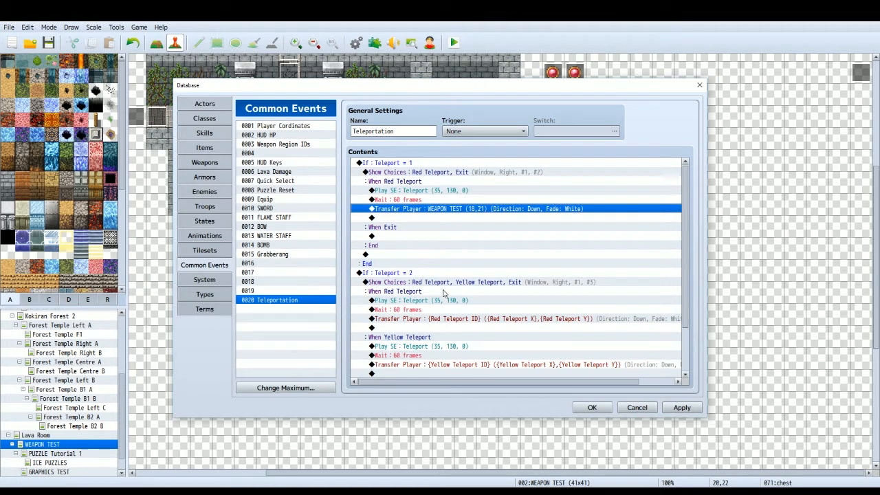
{"action": "scroll", "scroll_direction": "down", "scroll_amount": 3}
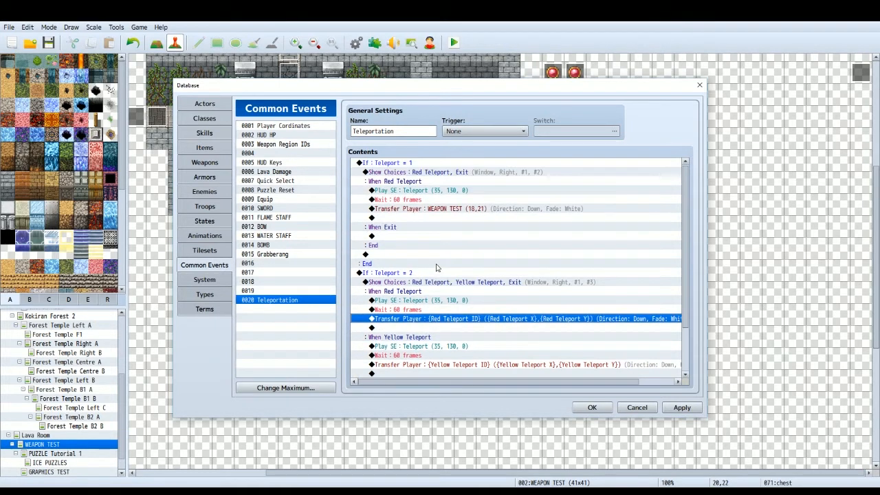
{"action": "mouse_move", "coordinate": [437, 212]}
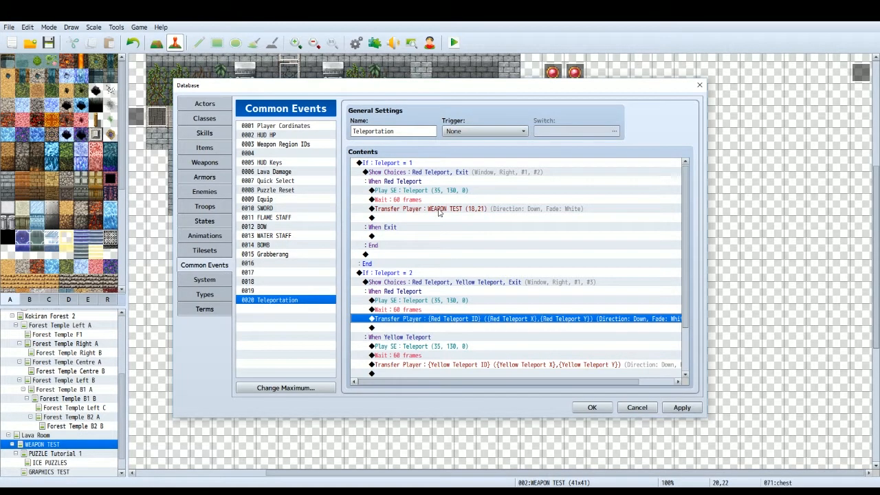
{"action": "mouse_move", "coordinate": [465, 240]}
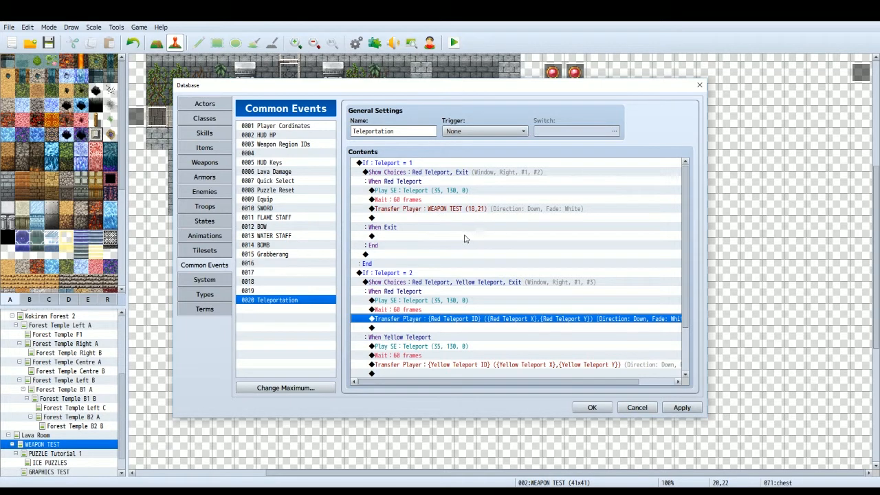
{"action": "left_click", "coordinate": [447, 209]}
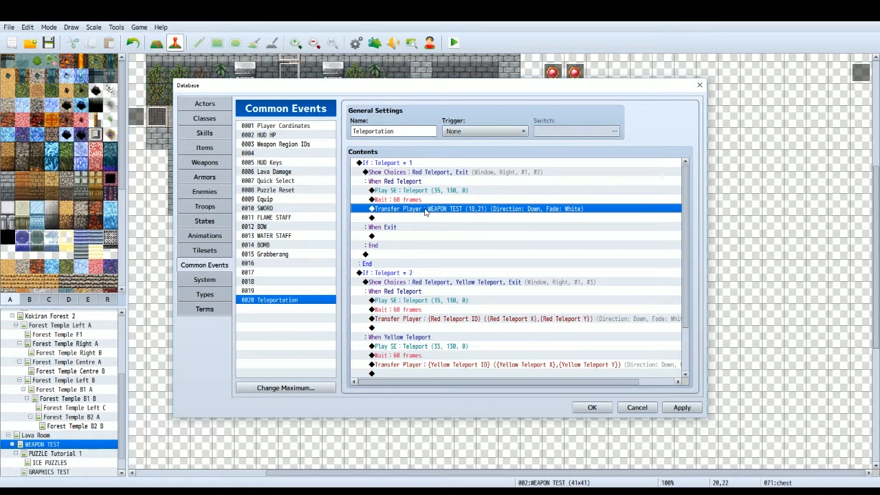
{"action": "mouse_move", "coordinate": [443, 209]}
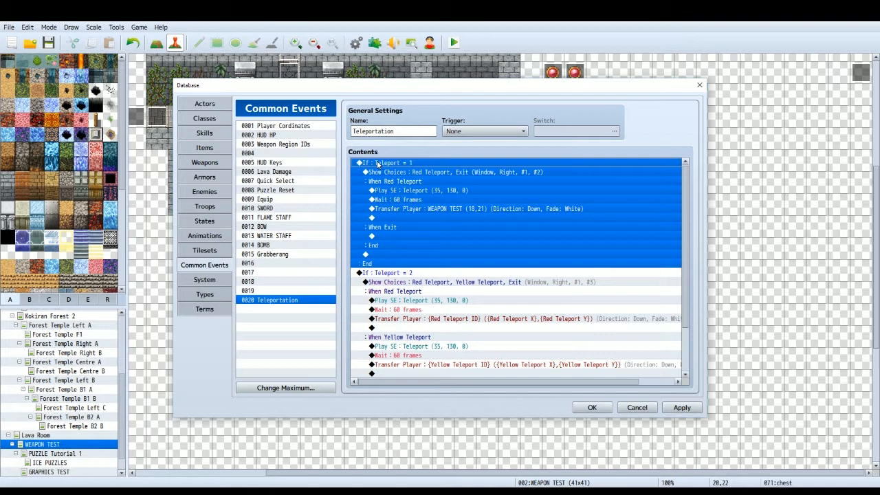
{"action": "left_click", "coordinate": [398, 181]}
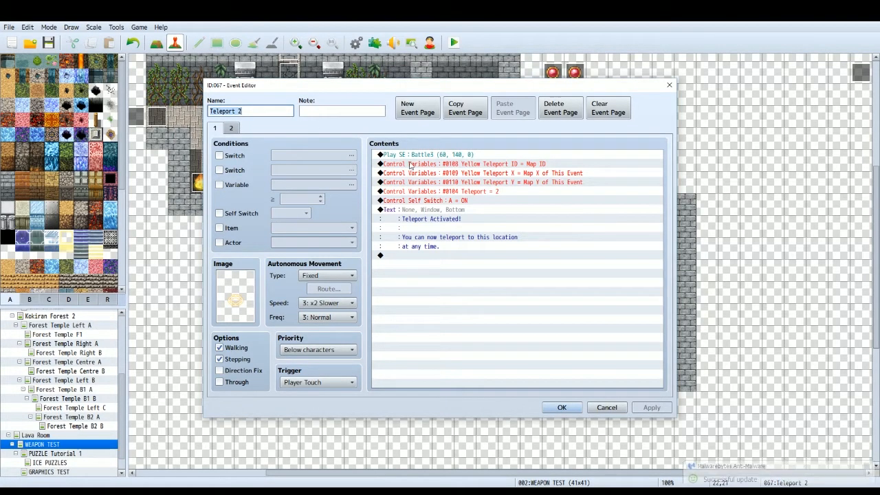
{"action": "left_click", "coordinate": [478, 191]}
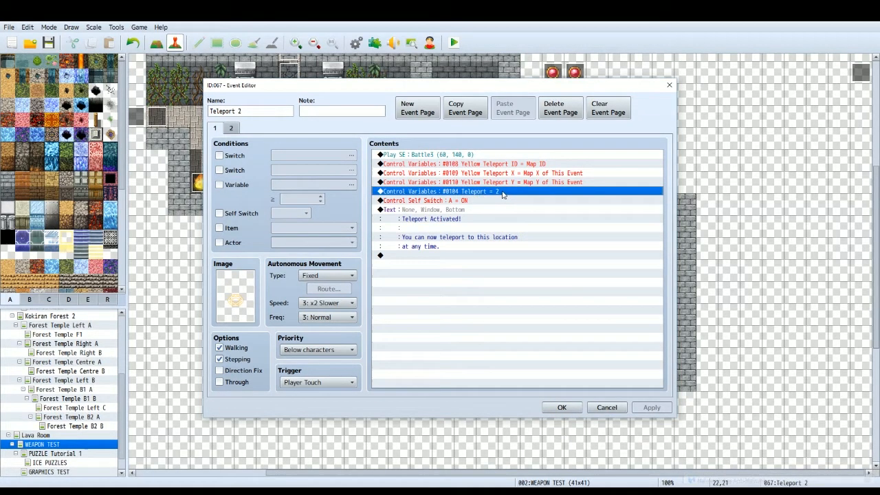
{"action": "mouse_move", "coordinate": [495, 227]}
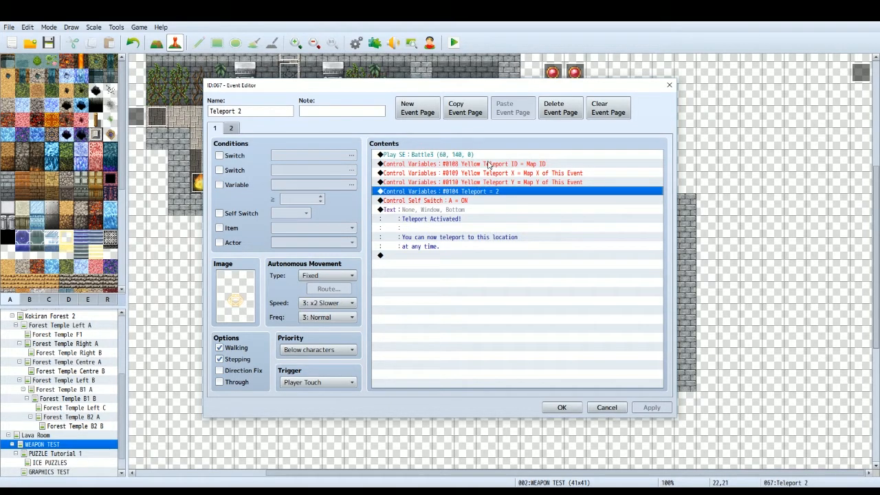
{"action": "left_click", "coordinate": [488, 163]}
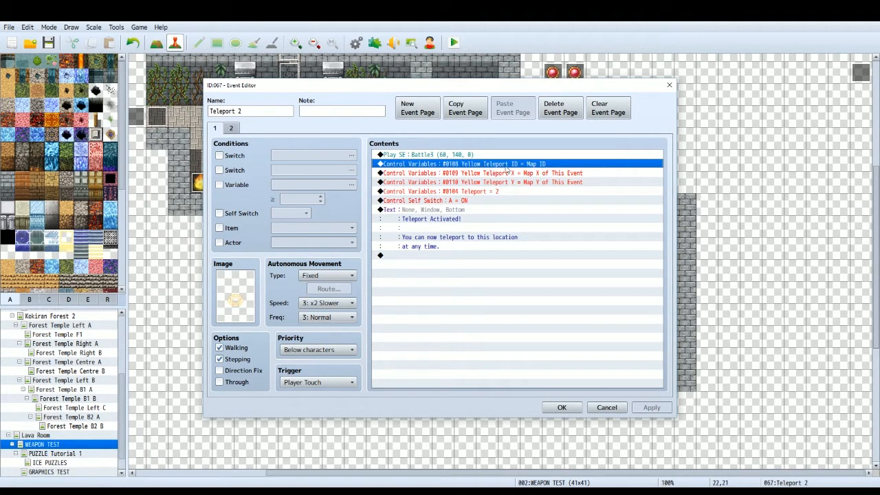
{"action": "left_click", "coordinate": [481, 173]}
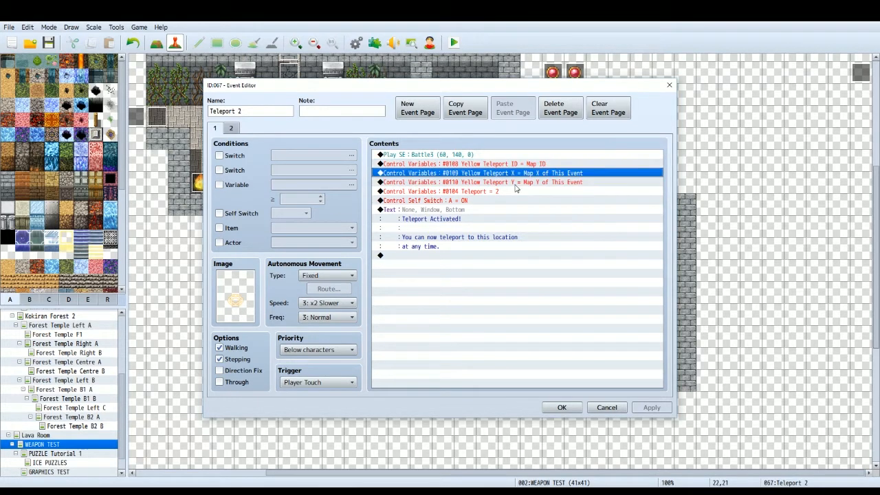
{"action": "left_click", "coordinate": [460, 163]}
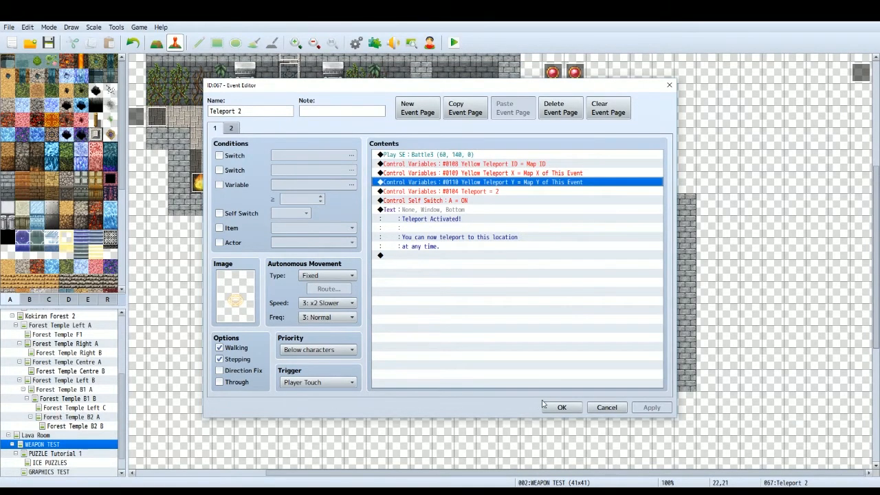
{"action": "left_click", "coordinate": [561, 407]}
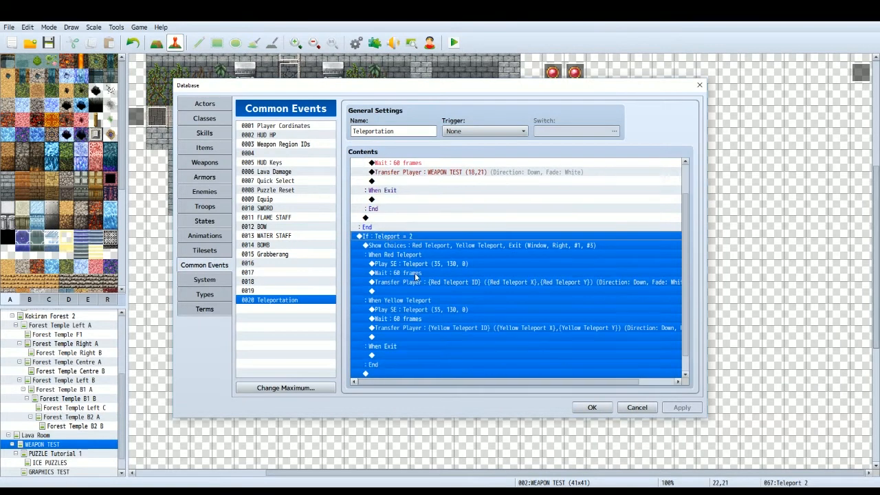
Scroll the Teleportation event contents to the Teleport = 2 branch and its Show Choices command
{"action": "scroll", "scroll_direction": "down", "scroll_amount": 3}
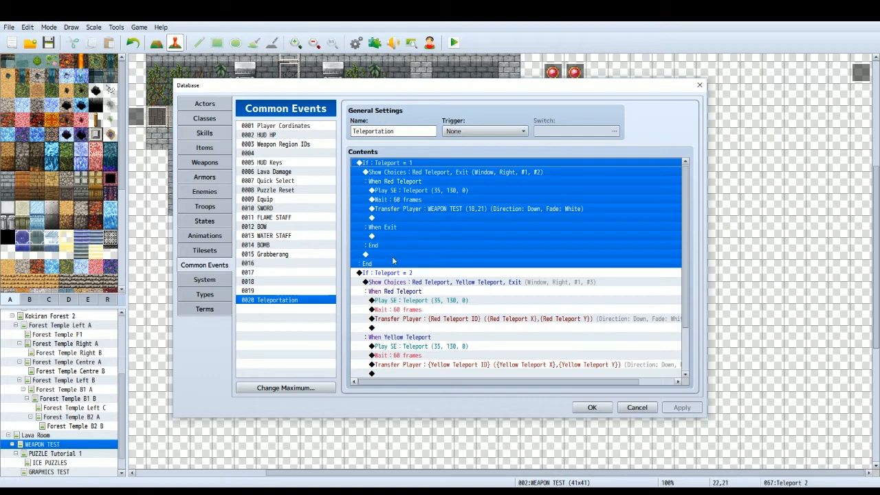
{"action": "left_click", "coordinate": [382, 272]}
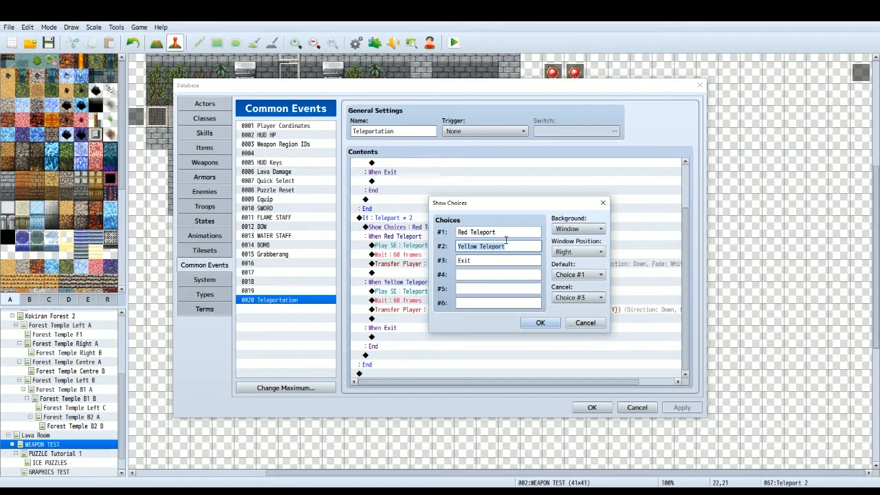
Inspect the Exit choice and close the Teleport = 2 Show Choices dialog unchanged
{"action": "left_click", "coordinate": [498, 260]}
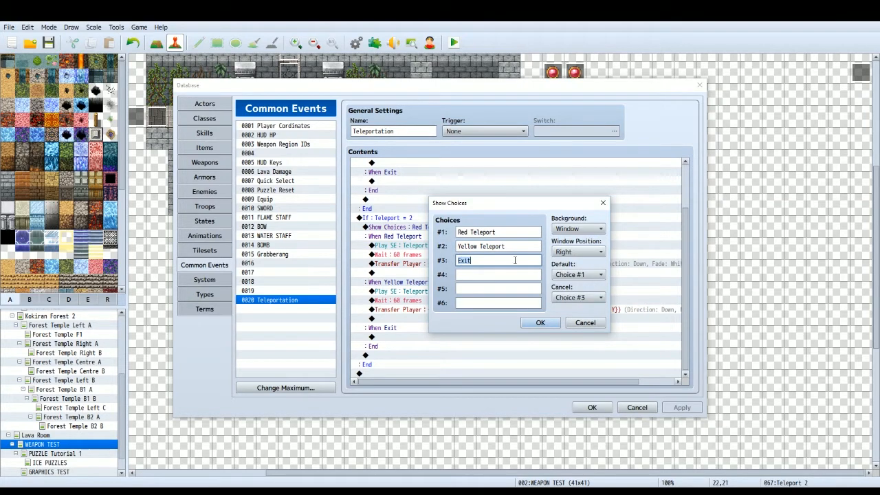
{"action": "left_click", "coordinate": [540, 322]}
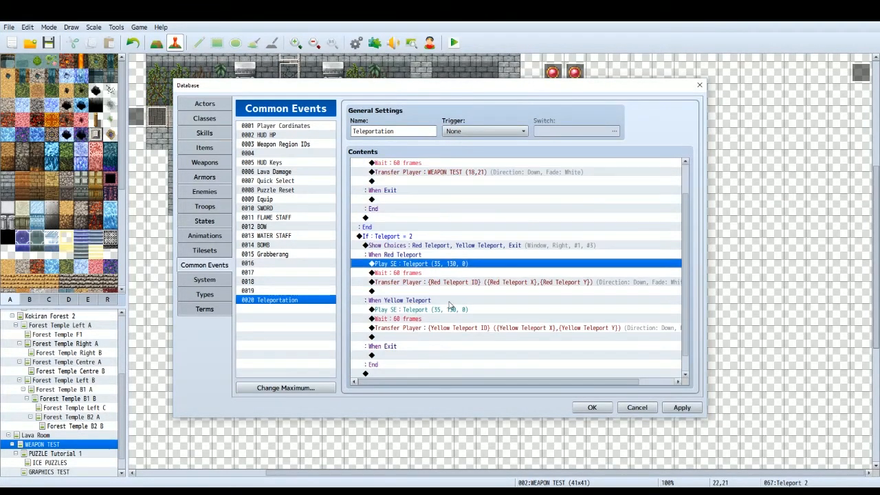
{"action": "scroll", "scroll_direction": "down", "scroll_amount": 3}
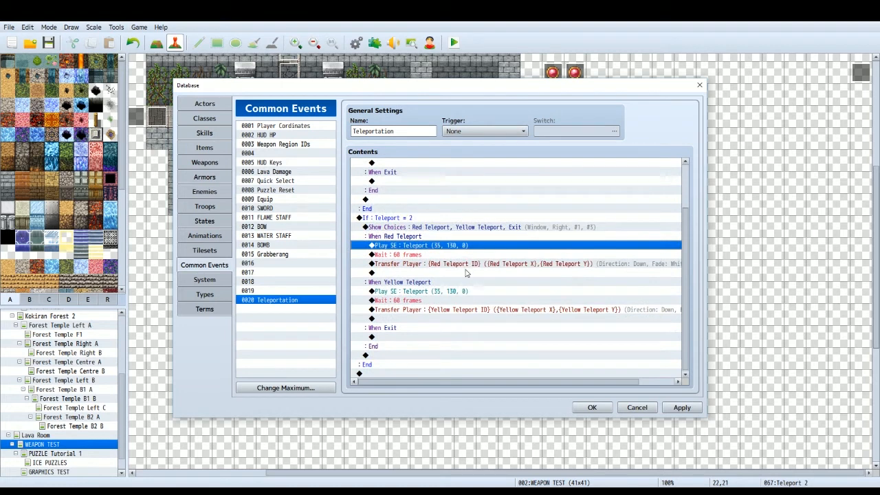
{"action": "mouse_move", "coordinate": [426, 292]}
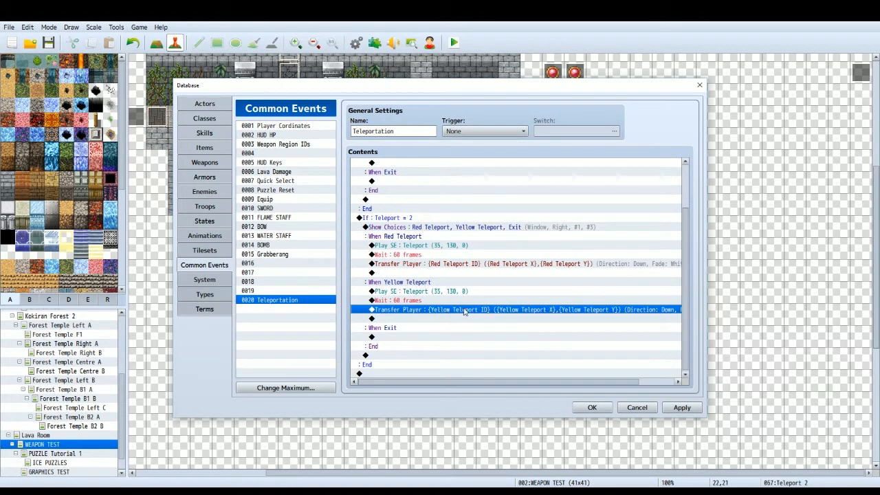
{"action": "mouse_move", "coordinate": [598, 422]}
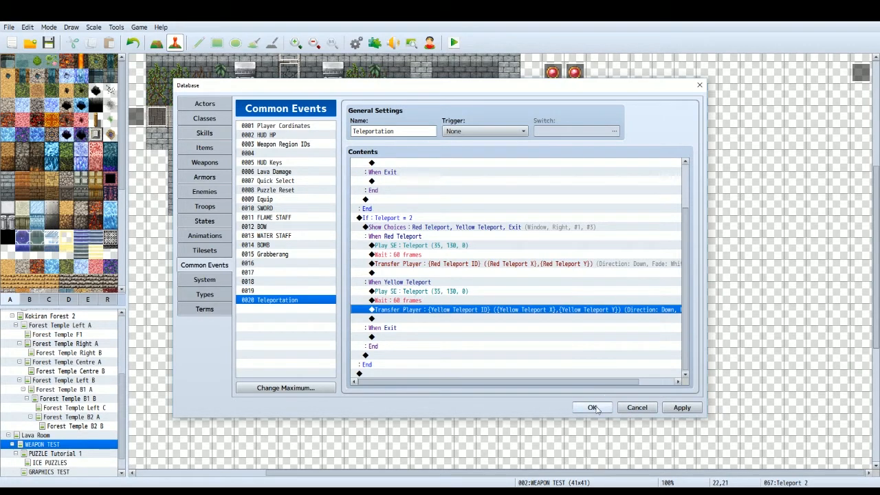
{"action": "mouse_move", "coordinate": [451, 325]}
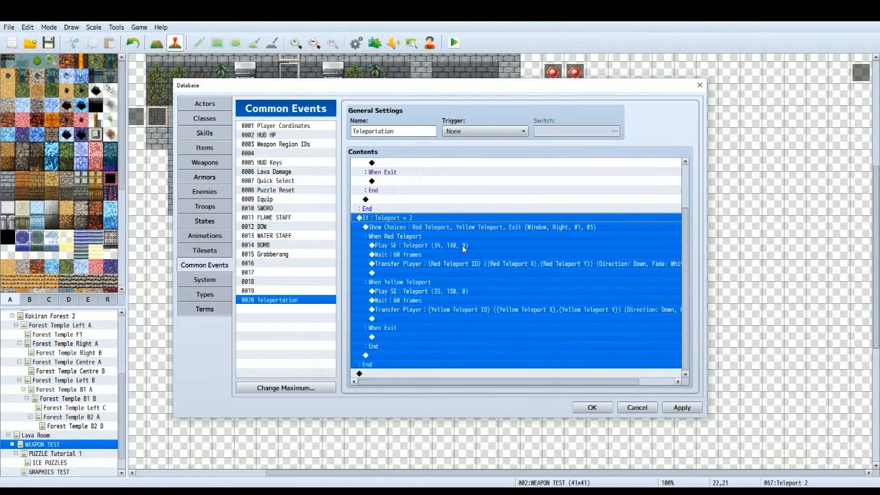
{"action": "mouse_move", "coordinate": [418, 218]}
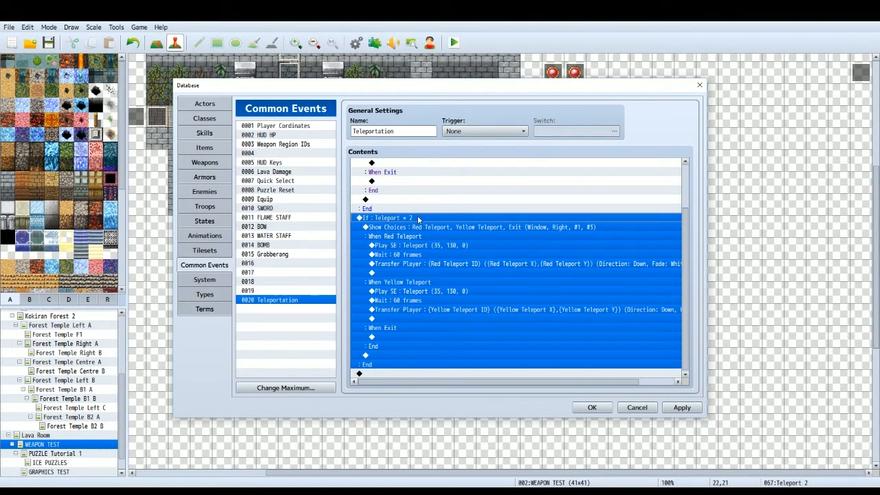
Review the Teleport = 2 branch settings and its Red Teleport, Yellow Teleport, Exit choices
{"action": "left_click", "coordinate": [435, 374]}
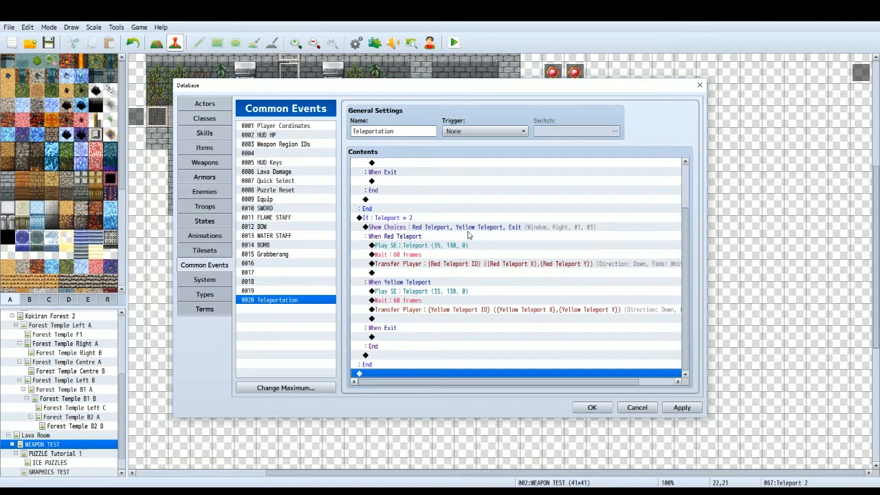
{"action": "double_click", "coordinate": [385, 218]}
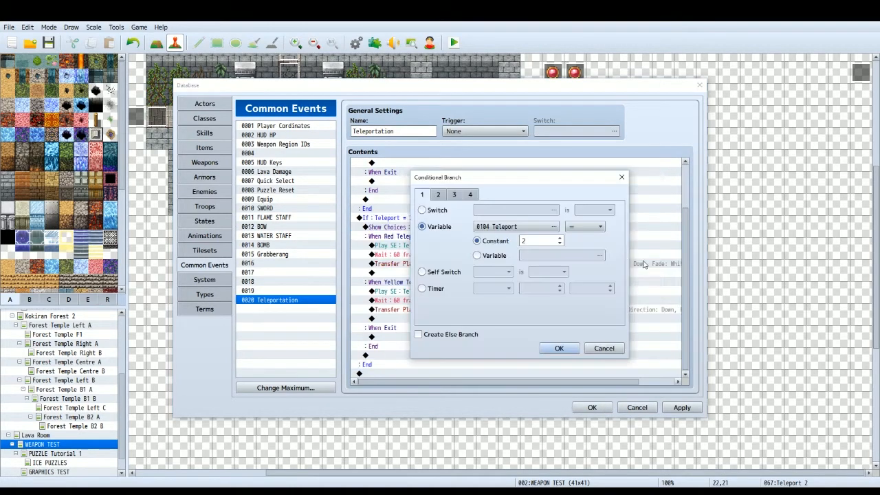
{"action": "mouse_move", "coordinate": [621, 177]}
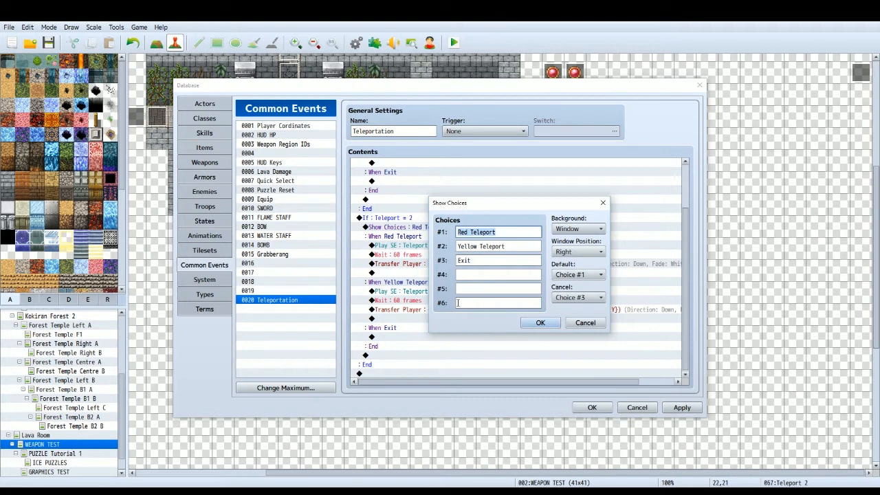
{"action": "left_click", "coordinate": [497, 303]}
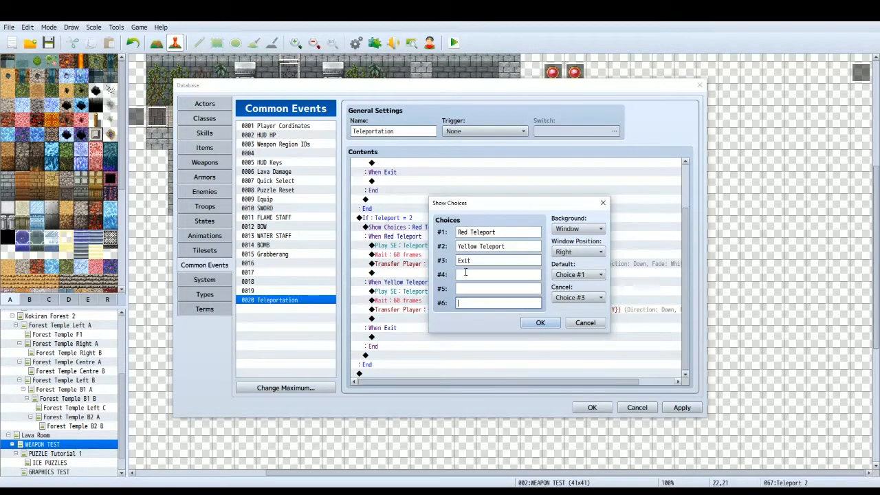
{"action": "left_click", "coordinate": [498, 304]}
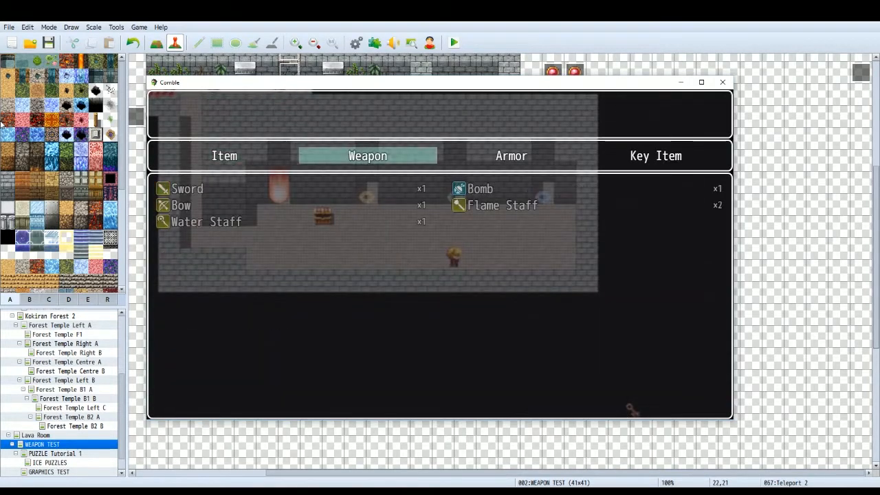
In the playtest, use the Teleporter key item and pick Red Teleport from its choices
{"action": "left_click", "coordinate": [654, 155]}
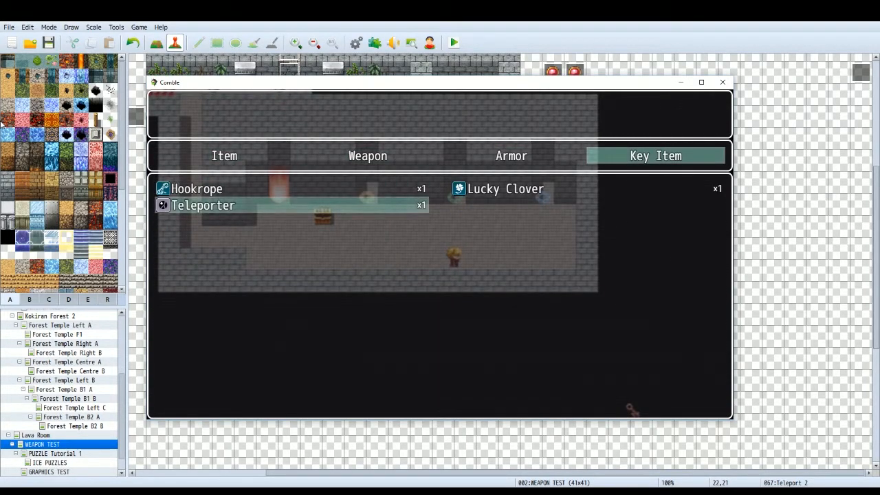
{"action": "left_click", "coordinate": [204, 205]}
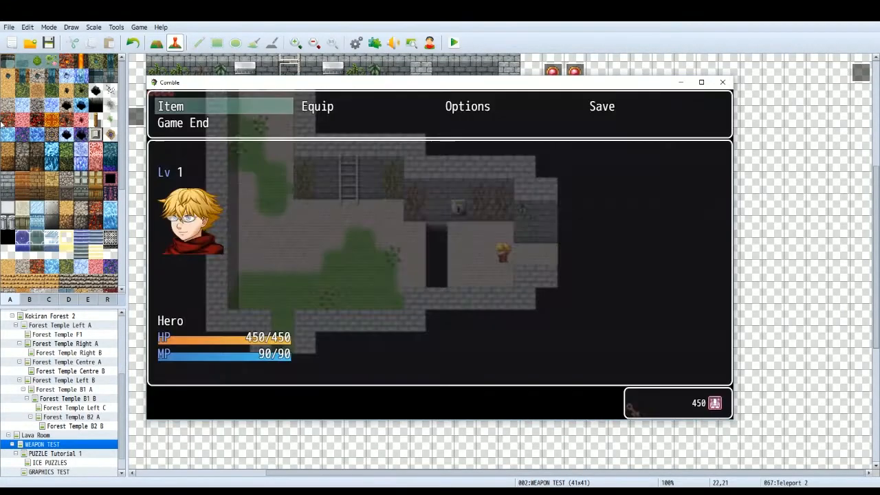
{"action": "left_click", "coordinate": [171, 106]}
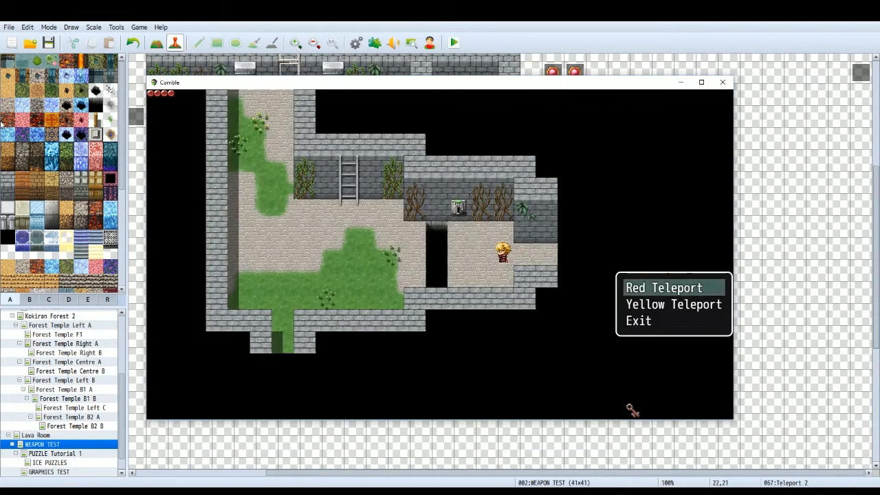
{"action": "left_click", "coordinate": [664, 288]}
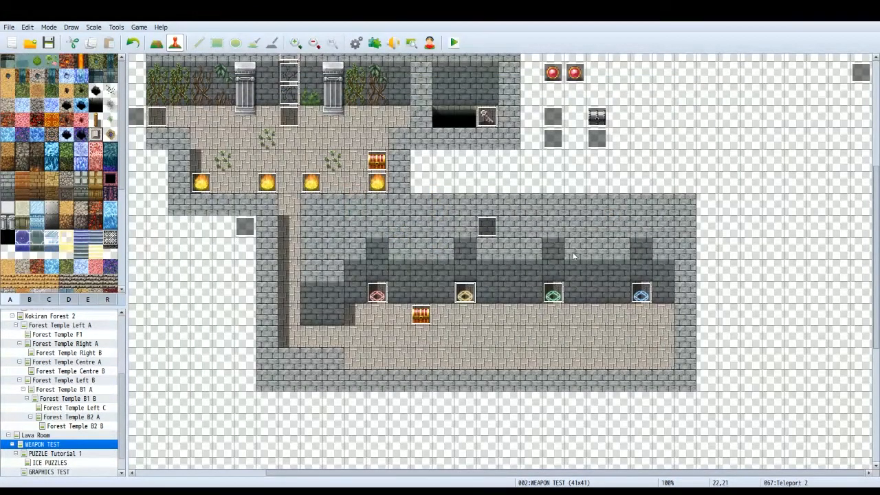
{"action": "double_click", "coordinate": [641, 294]}
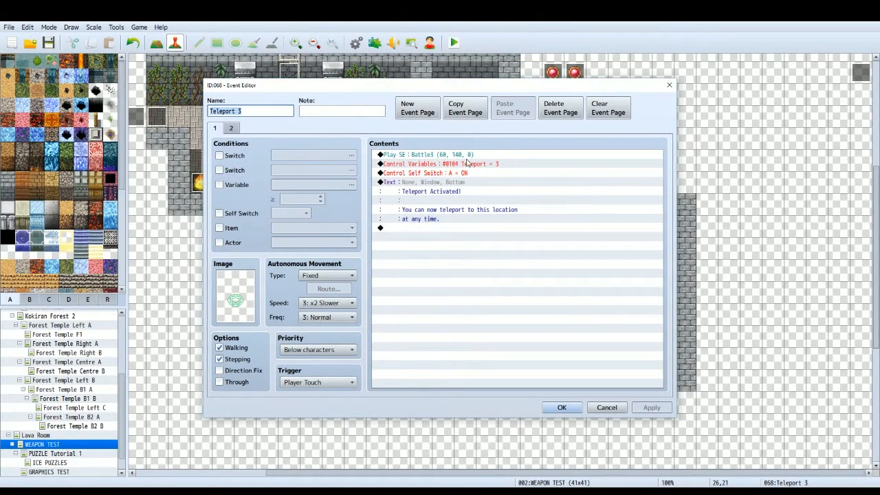
{"action": "left_click", "coordinate": [447, 164]}
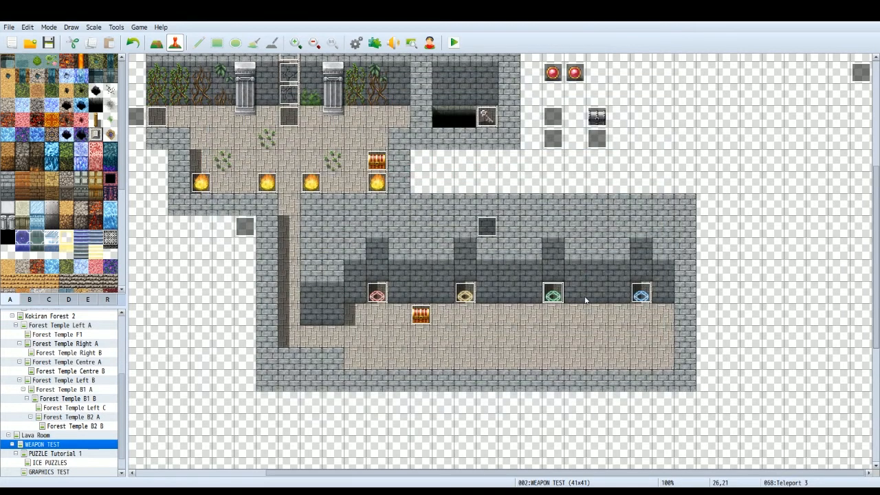
{"action": "mouse_move", "coordinate": [398, 117]}
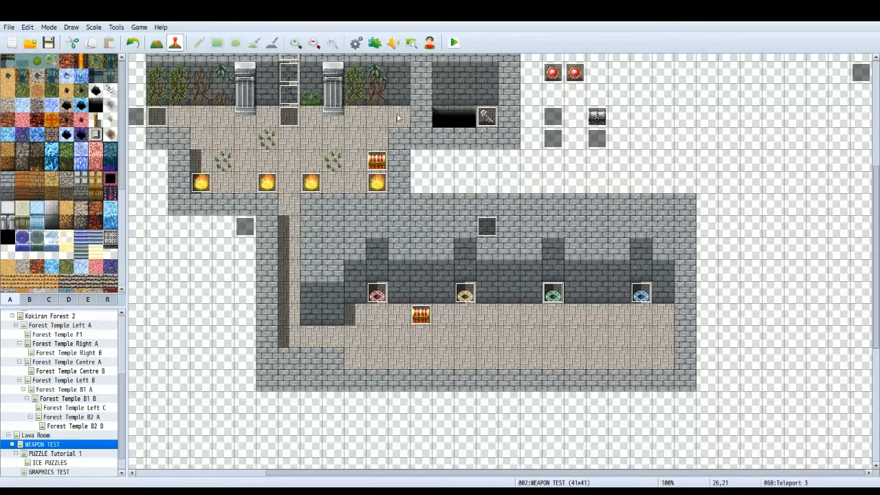
{"action": "mouse_move", "coordinate": [557, 294]}
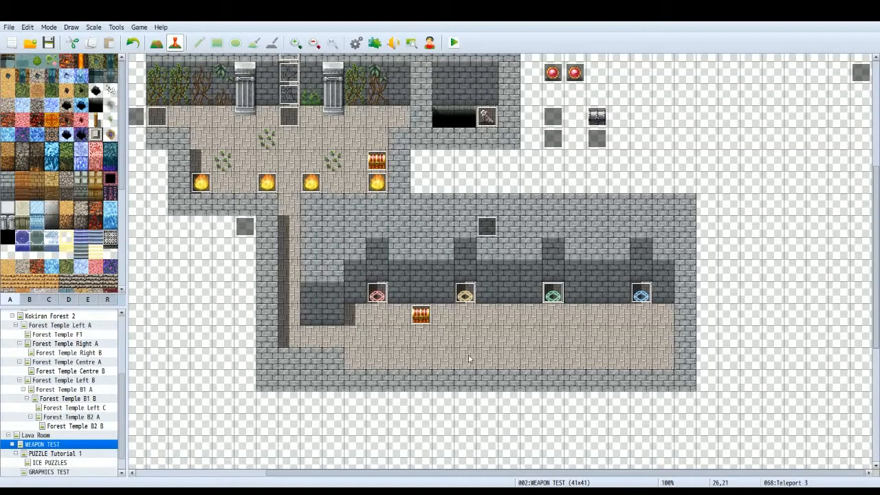
{"action": "mouse_move", "coordinate": [478, 245]}
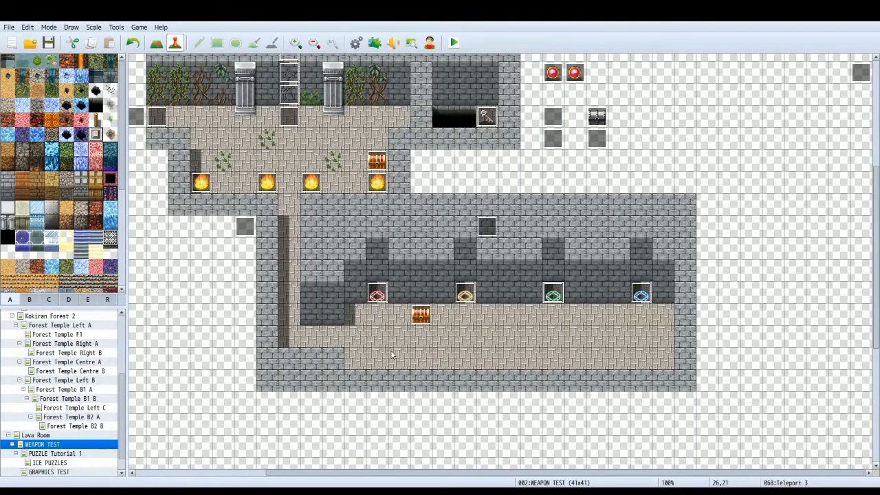
{"action": "mouse_move", "coordinate": [289, 191]}
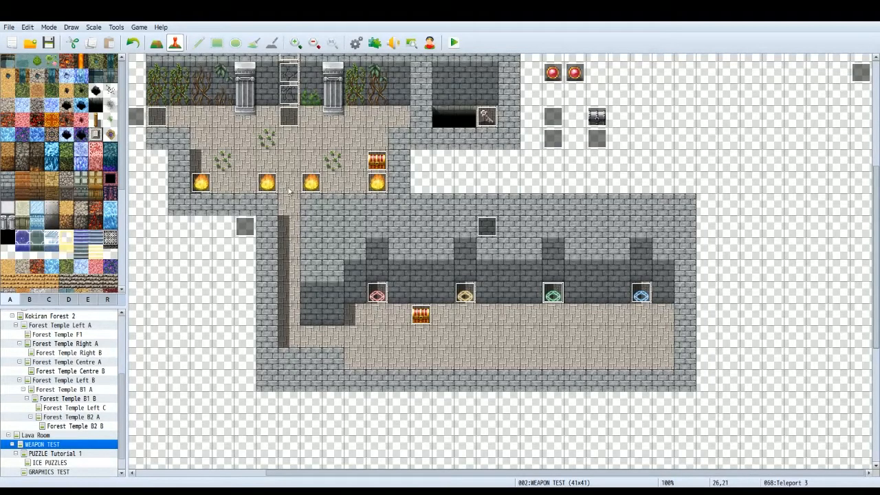
{"action": "mouse_move", "coordinate": [363, 393]}
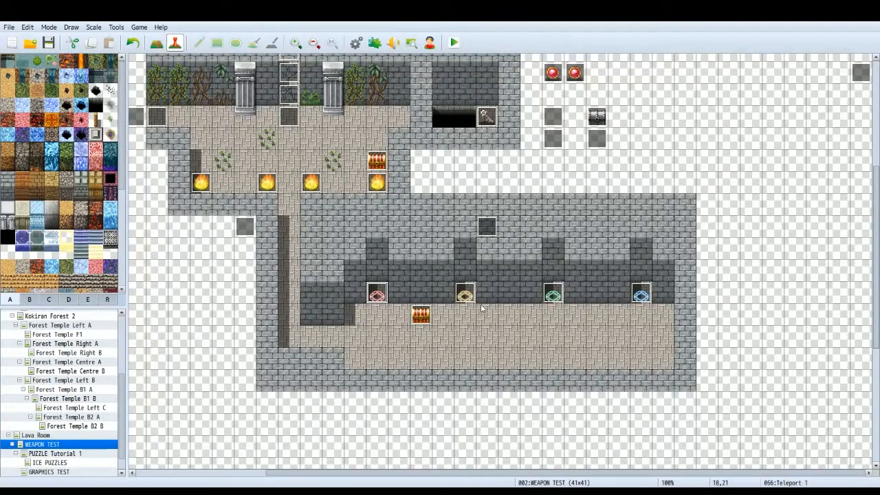
{"action": "mouse_move", "coordinate": [327, 338]}
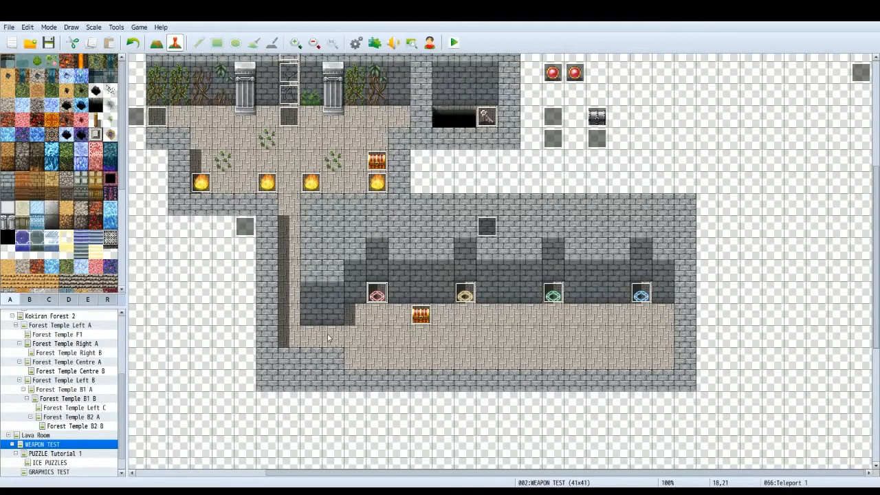
{"action": "mouse_move", "coordinate": [392, 308]}
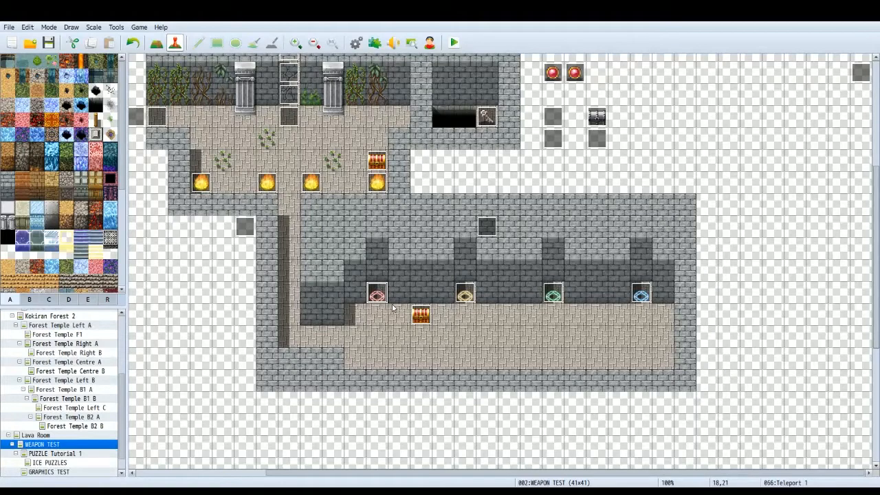
{"action": "mouse_move", "coordinate": [465, 296]}
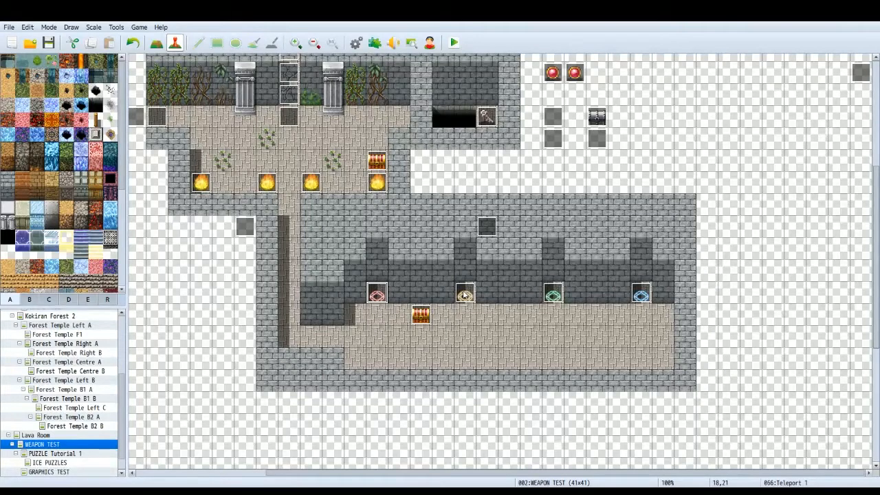
{"action": "mouse_move", "coordinate": [470, 287]}
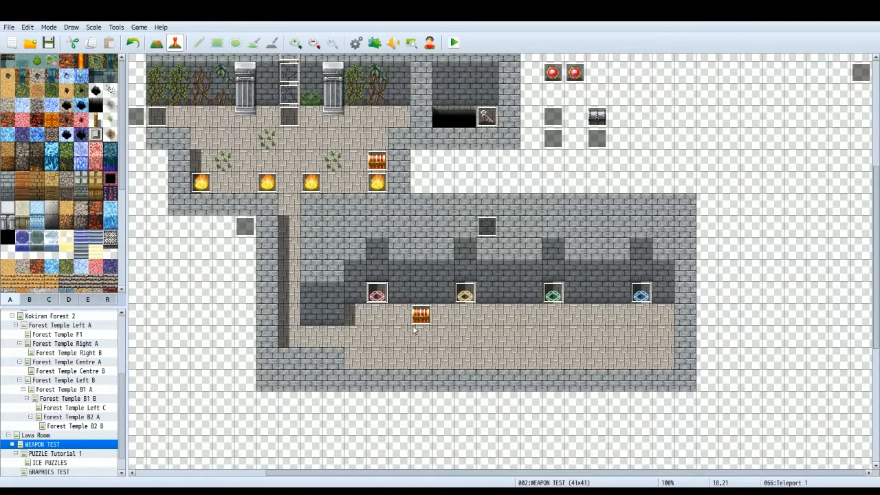
{"action": "mouse_move", "coordinate": [474, 274]}
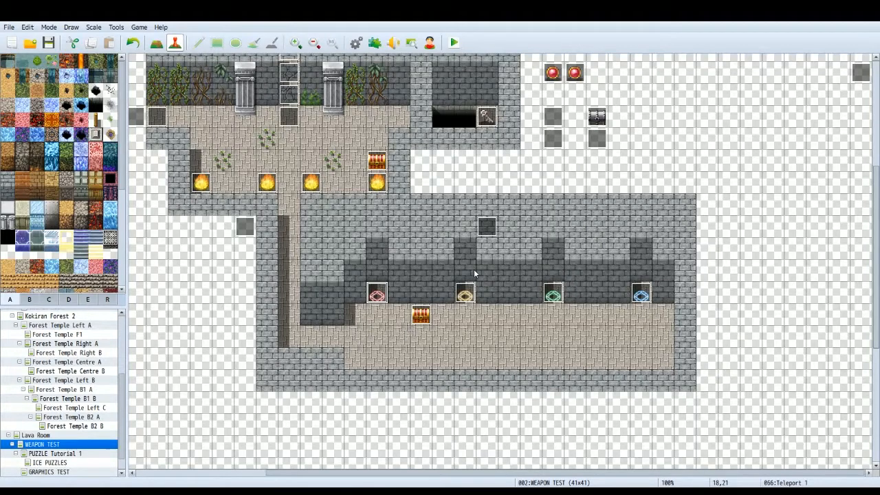
{"action": "mouse_move", "coordinate": [474, 322]}
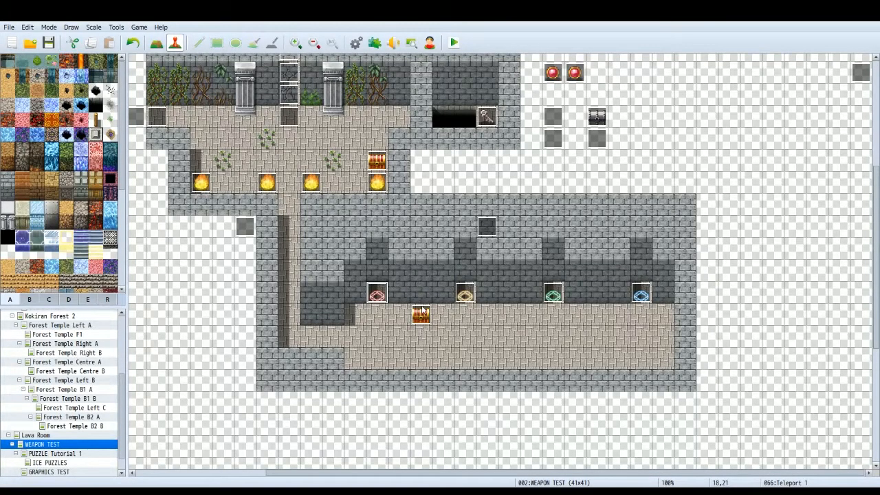
{"action": "mouse_move", "coordinate": [406, 284]}
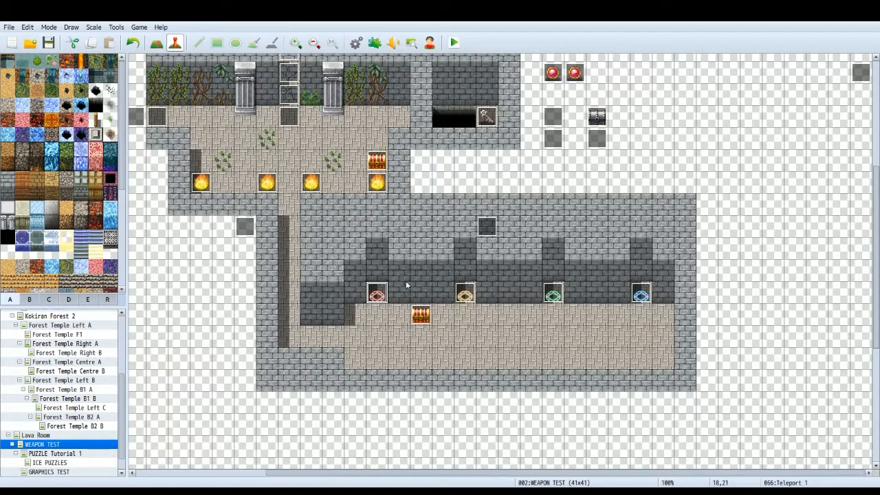
{"action": "mouse_move", "coordinate": [396, 349]}
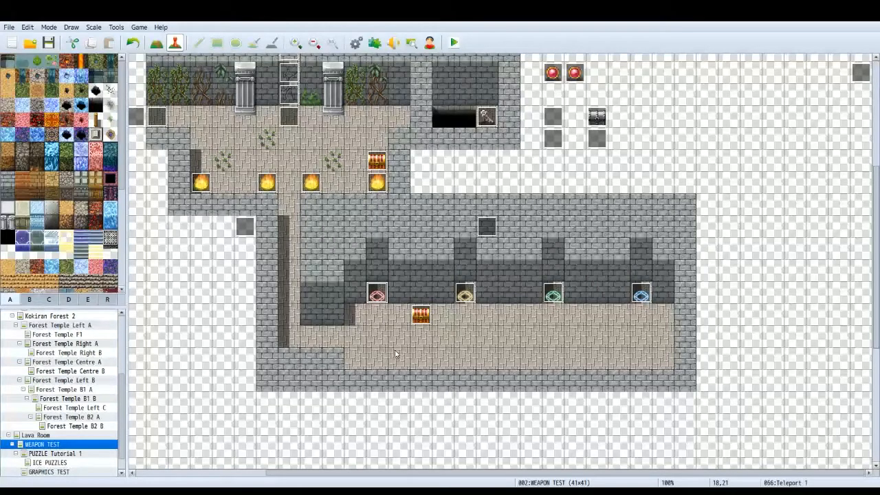
{"action": "mouse_move", "coordinate": [376, 352]}
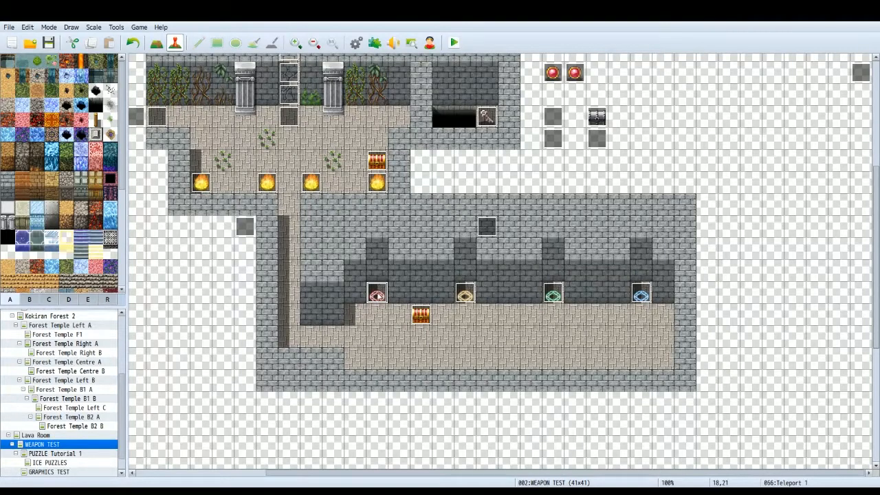
{"action": "mouse_move", "coordinate": [570, 357]}
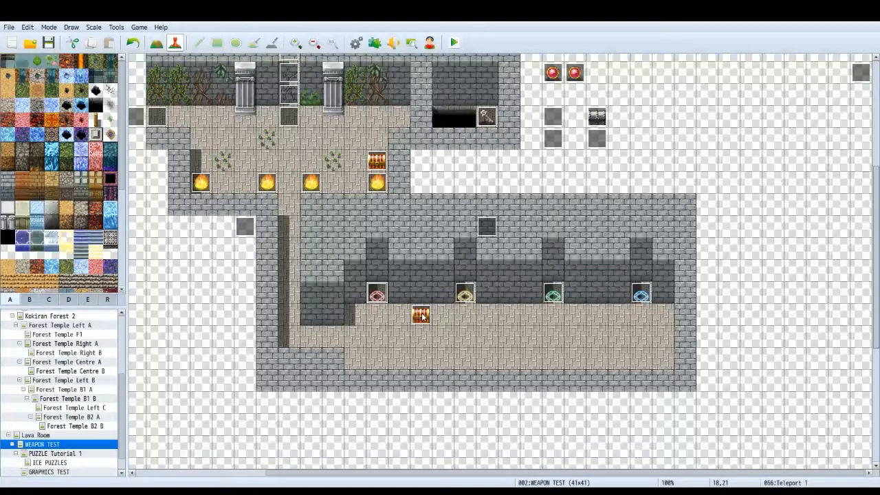
{"action": "mouse_move", "coordinate": [399, 296]}
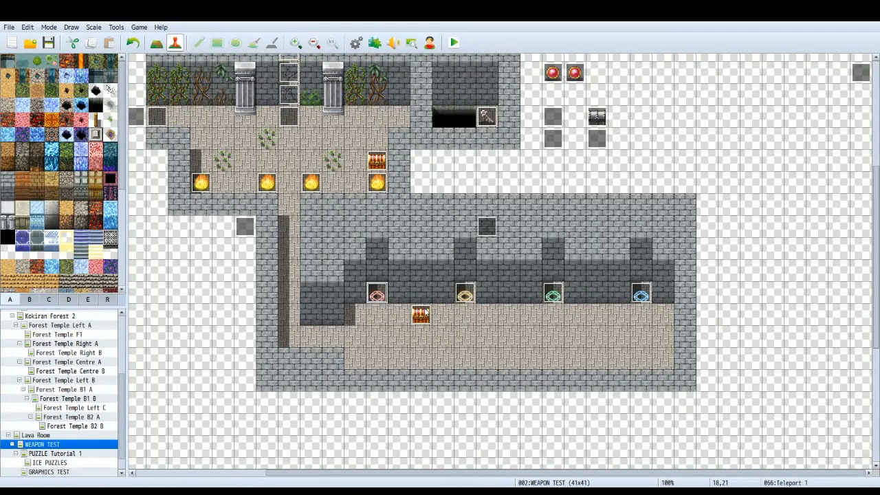
{"action": "mouse_move", "coordinate": [412, 99]}
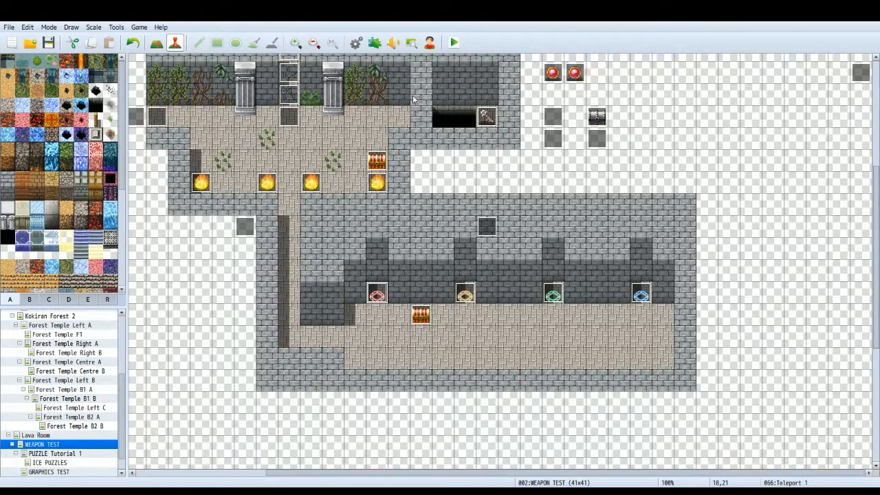
{"action": "mouse_move", "coordinate": [429, 275]}
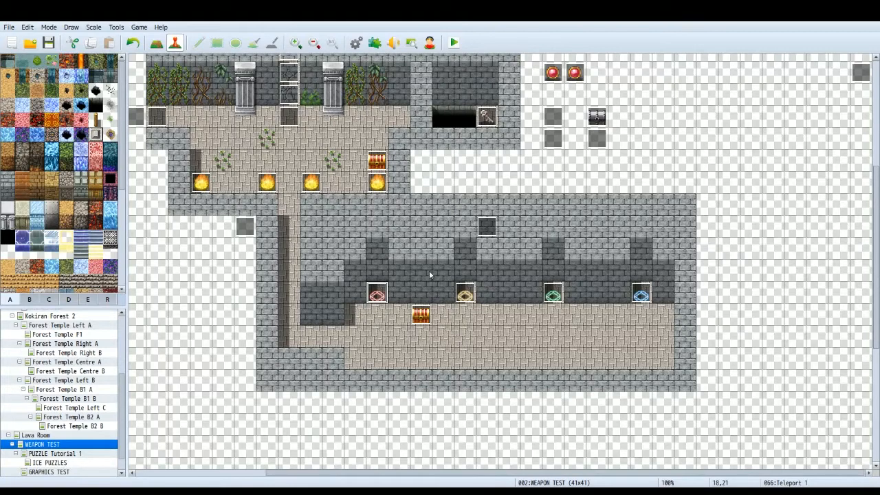
{"action": "mouse_move", "coordinate": [420, 328]}
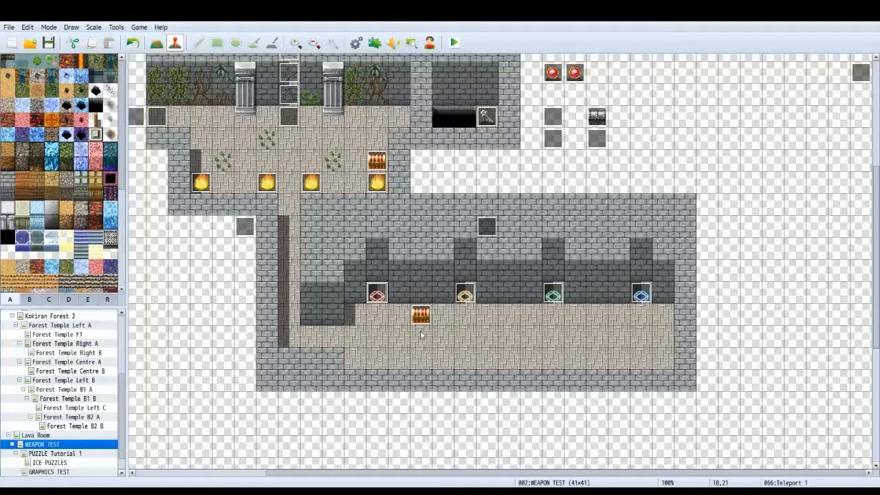
{"action": "mouse_move", "coordinate": [410, 198]}
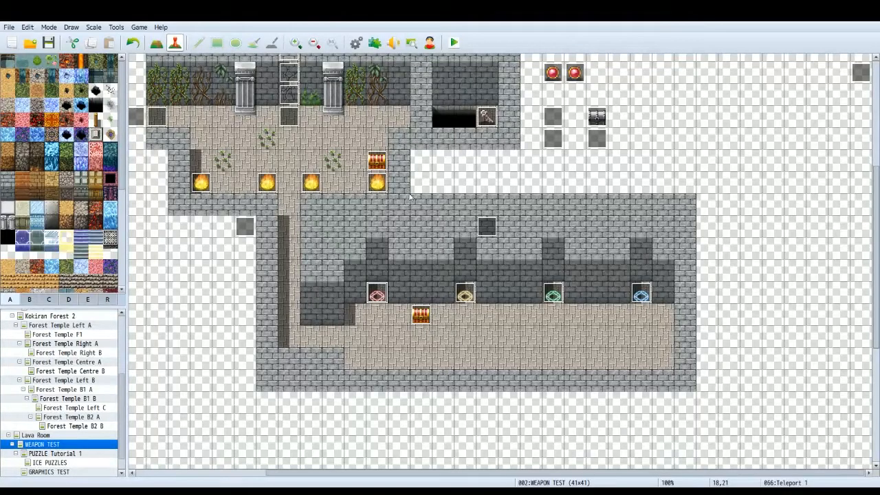